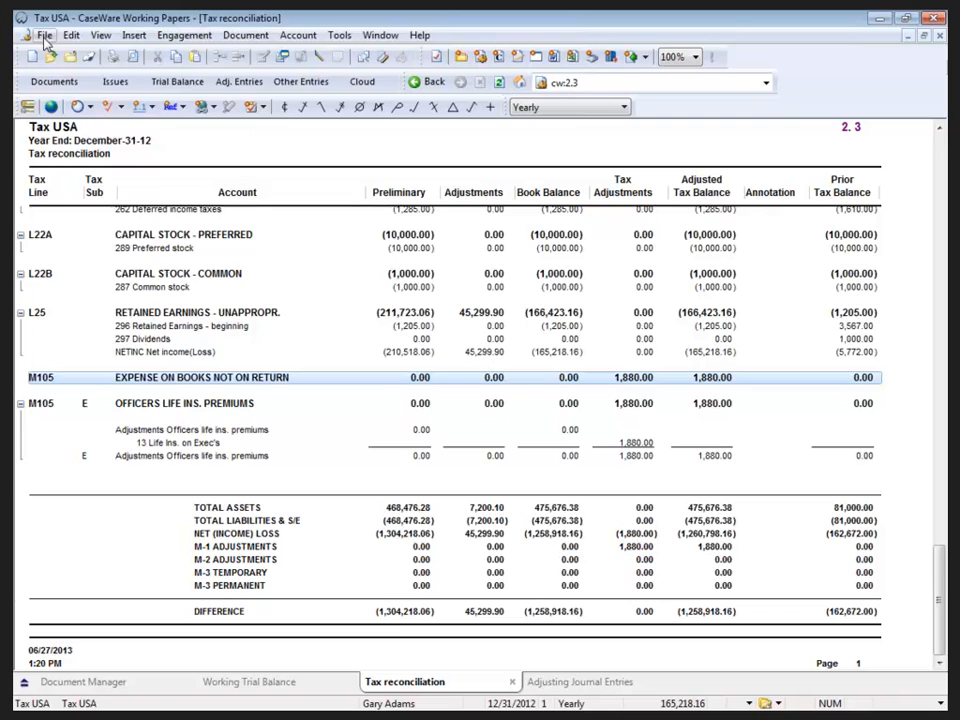
# - Open the Tax Software export settings from the File menu to list available tax packages
pyautogui.click(44, 35)
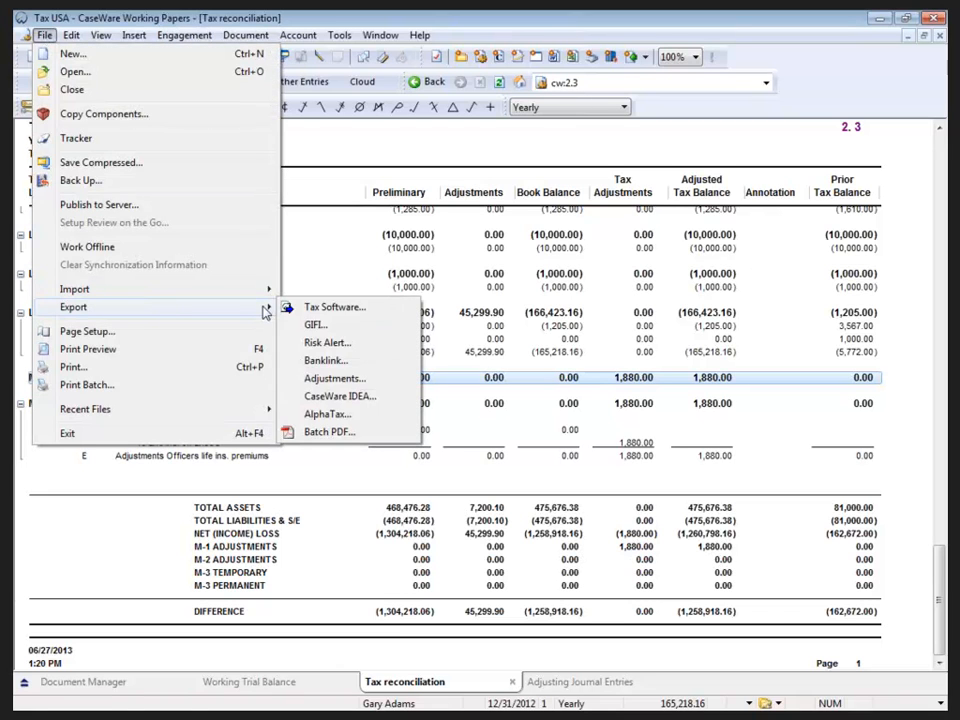
pyautogui.moveTo(334, 307)
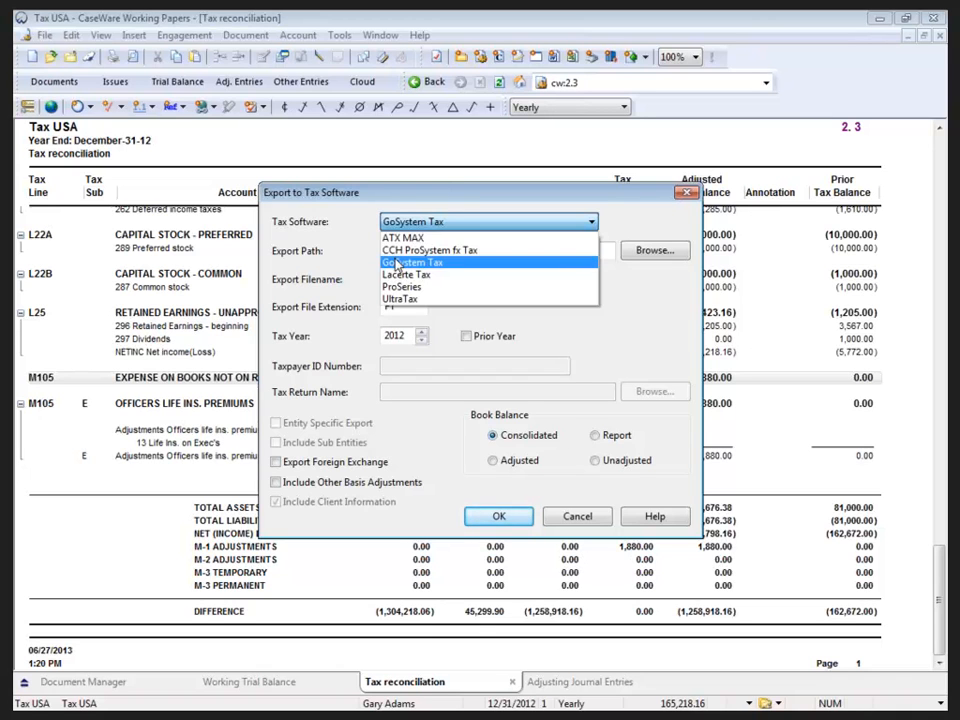
# - Choose GoSystem Tax as the tax software and enter 'CaseWareZone' as the export filename
pyautogui.click(412, 262)
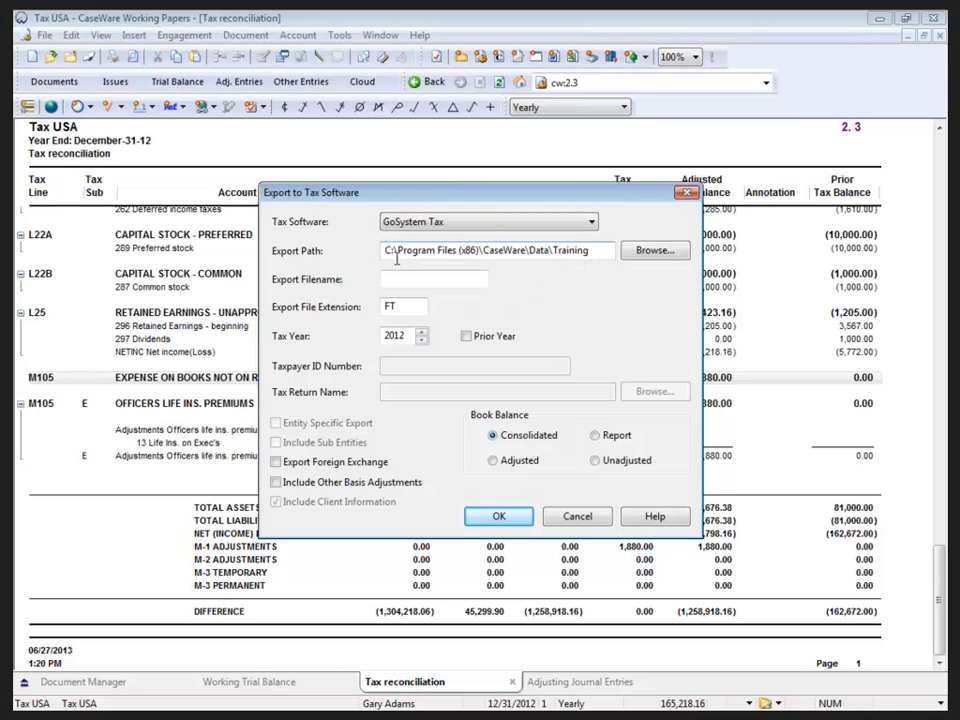
pyautogui.click(434, 278)
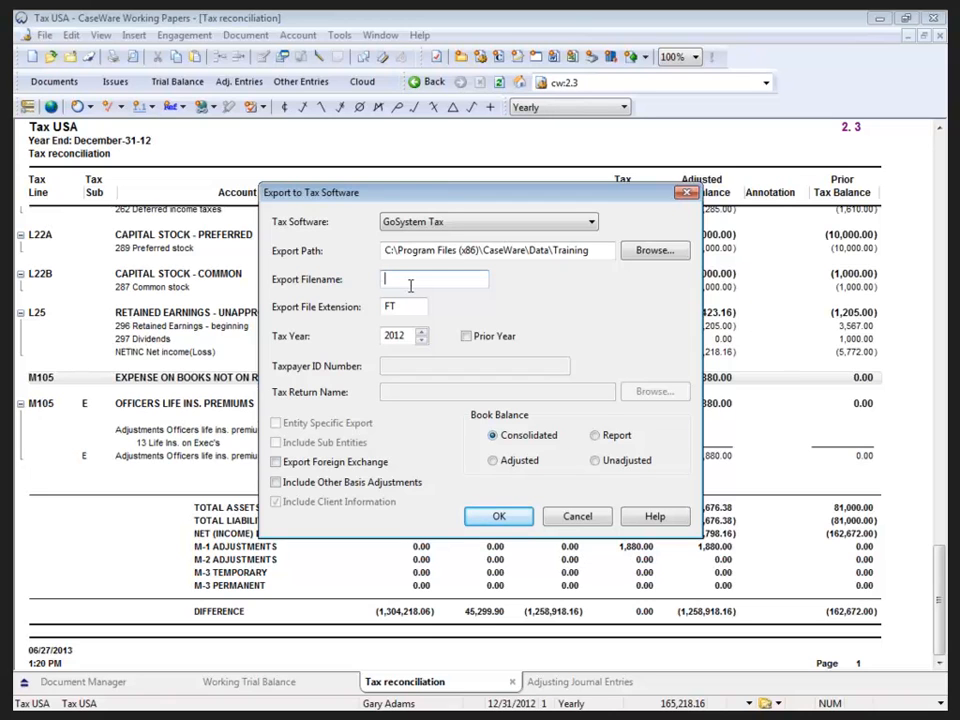
pyautogui.write('CaseWareZo')
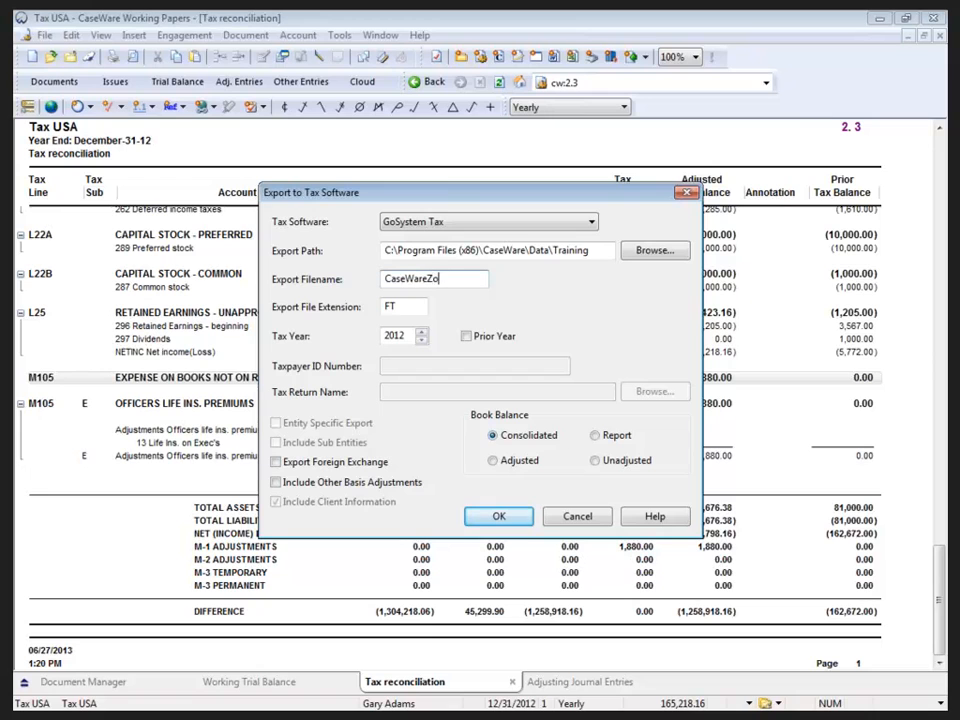
pyautogui.write('ne')
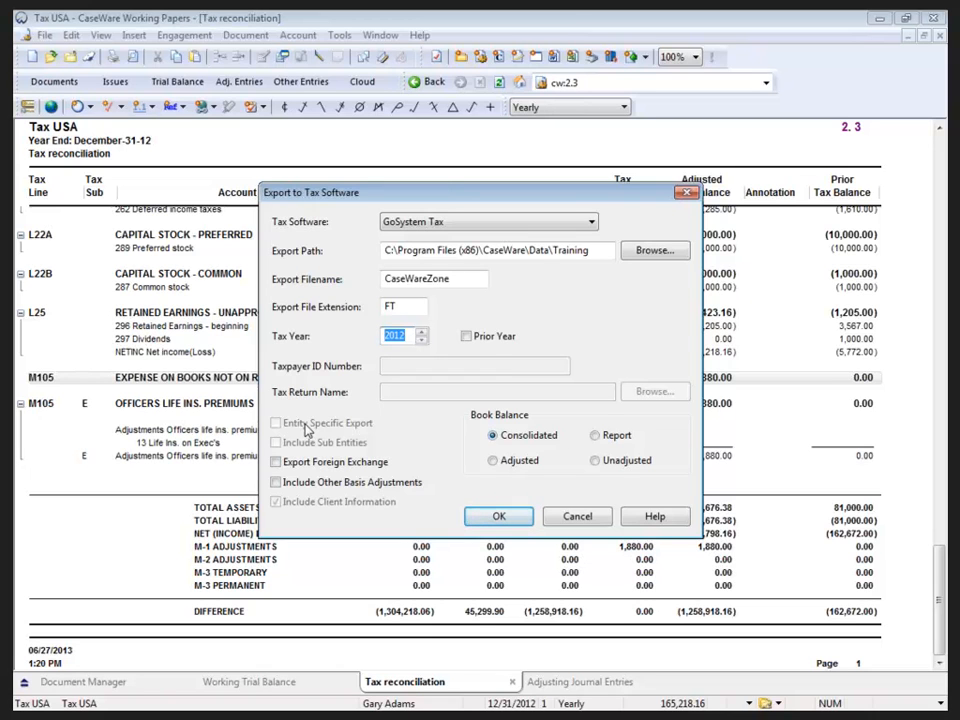
pyautogui.moveTo(288, 455)
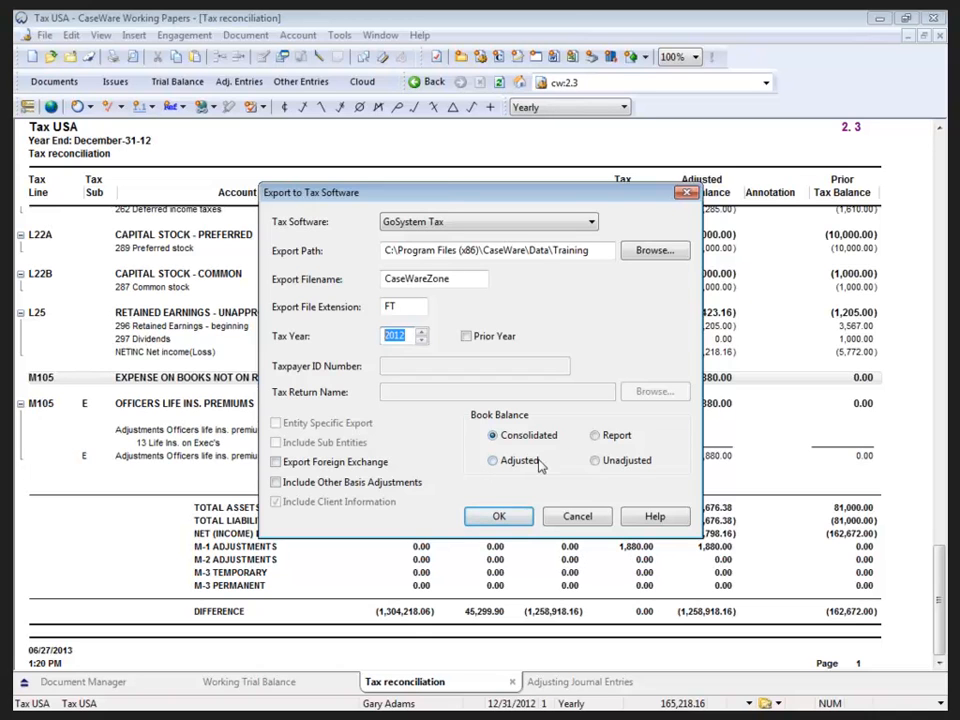
pyautogui.click(595, 460)
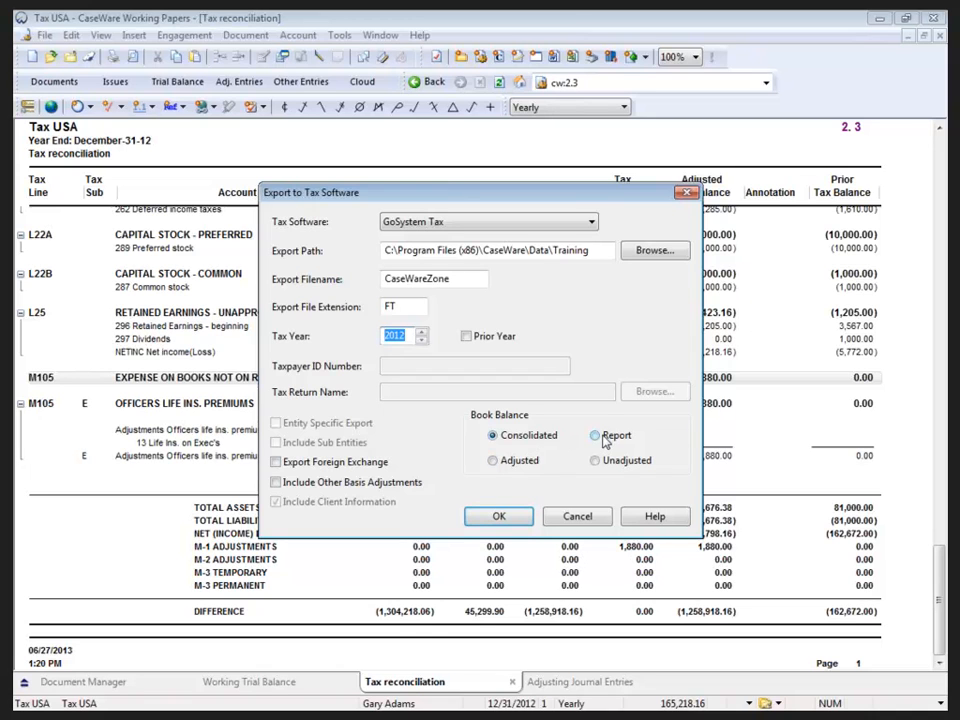
pyautogui.click(492, 435)
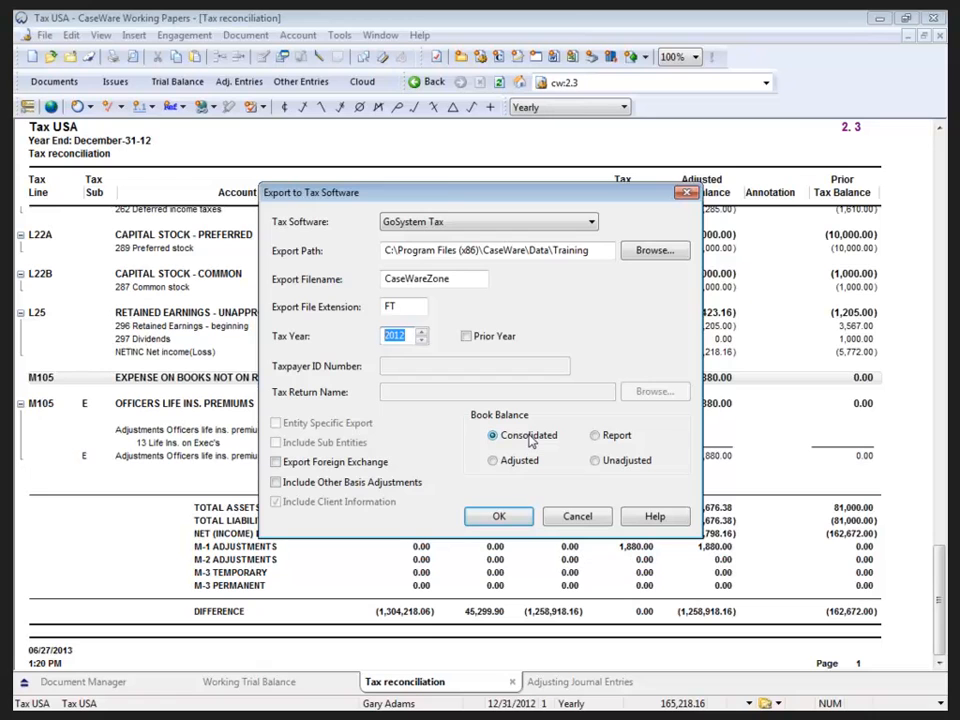
pyautogui.moveTo(620, 478)
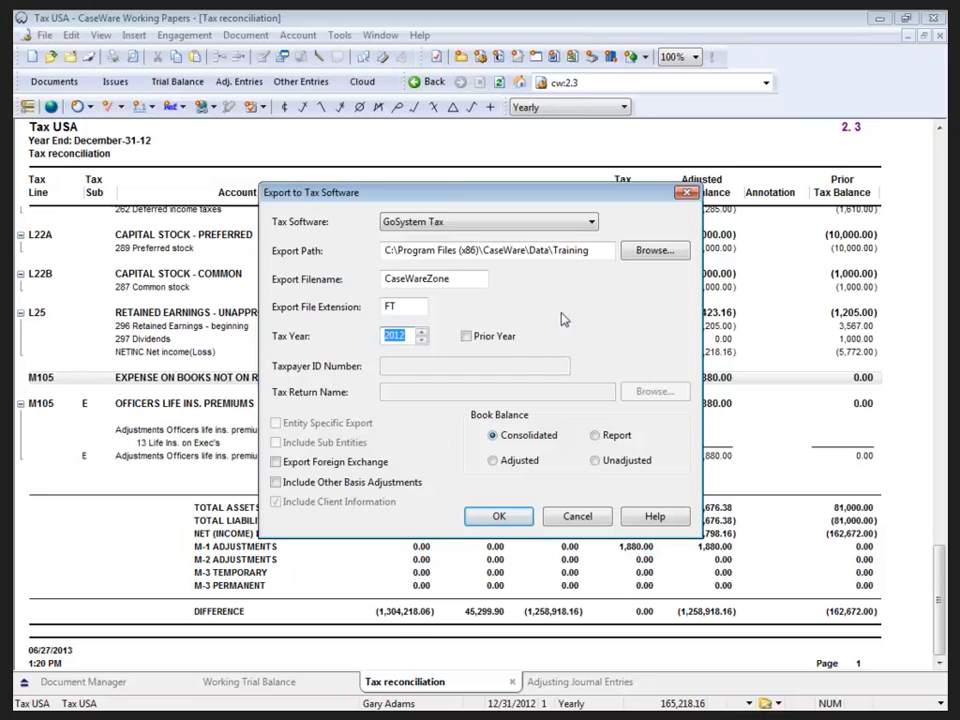
pyautogui.click(495, 250)
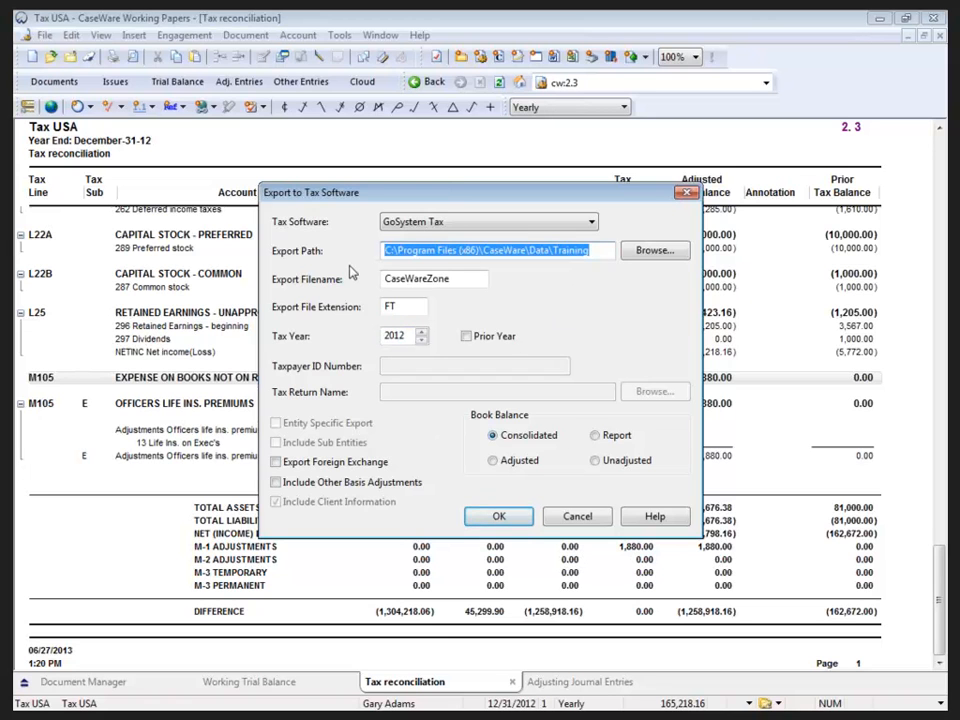
pyautogui.moveTo(578, 516)
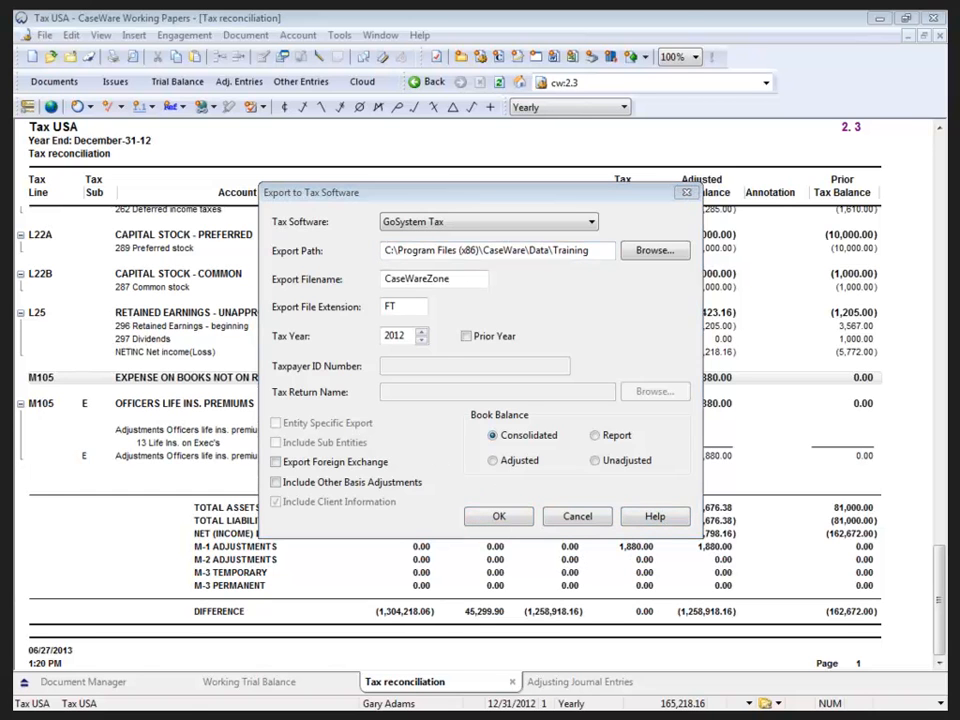
pyautogui.click(654, 516)
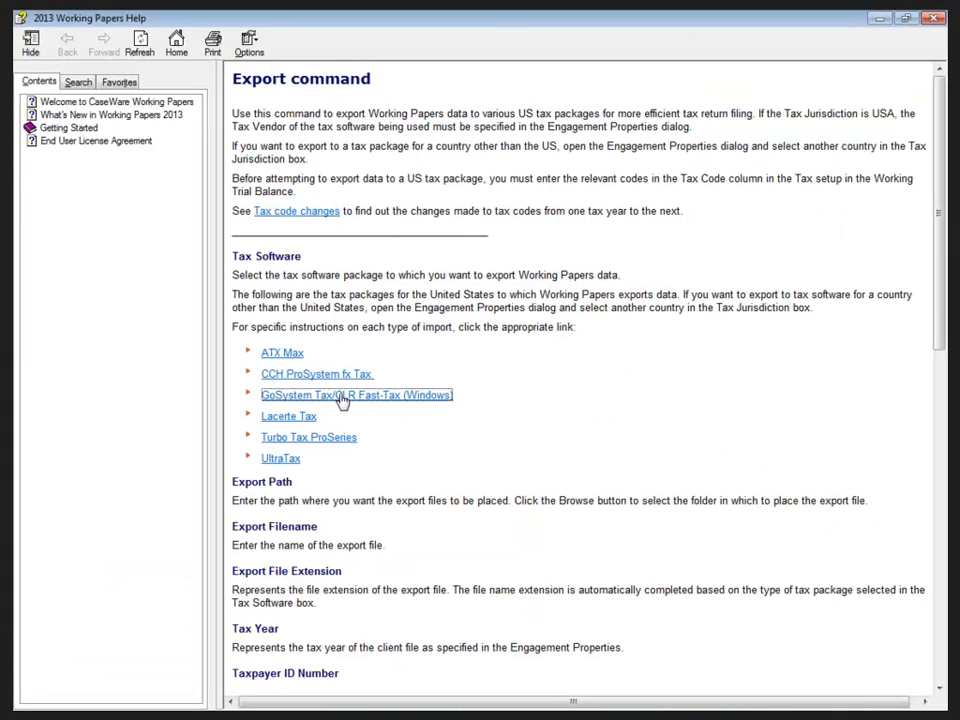
pyautogui.click(356, 395)
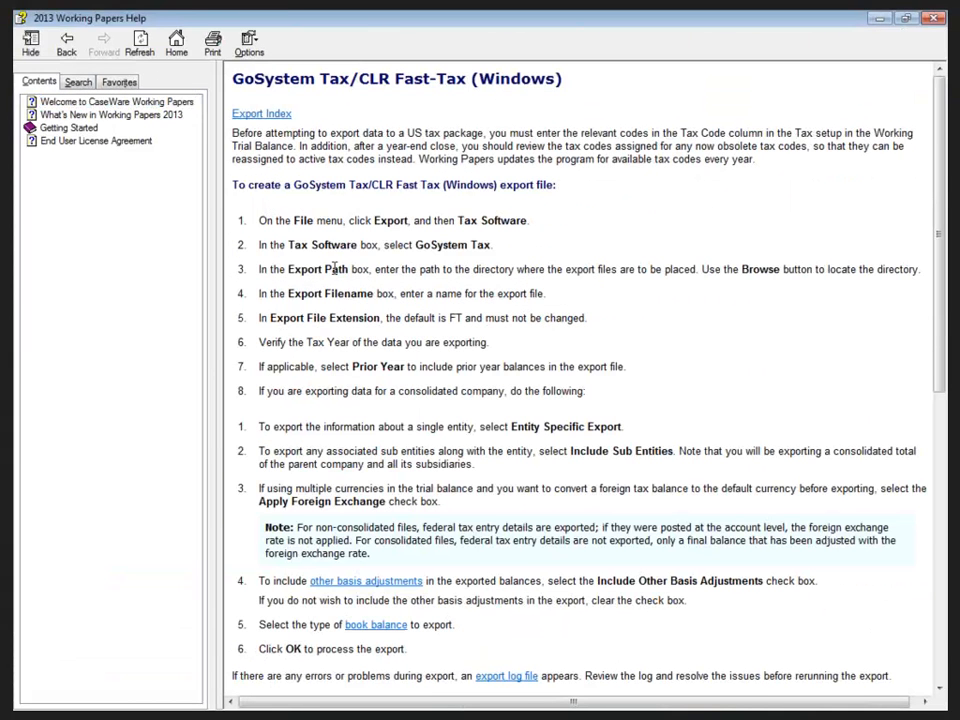
pyautogui.moveTo(322, 485)
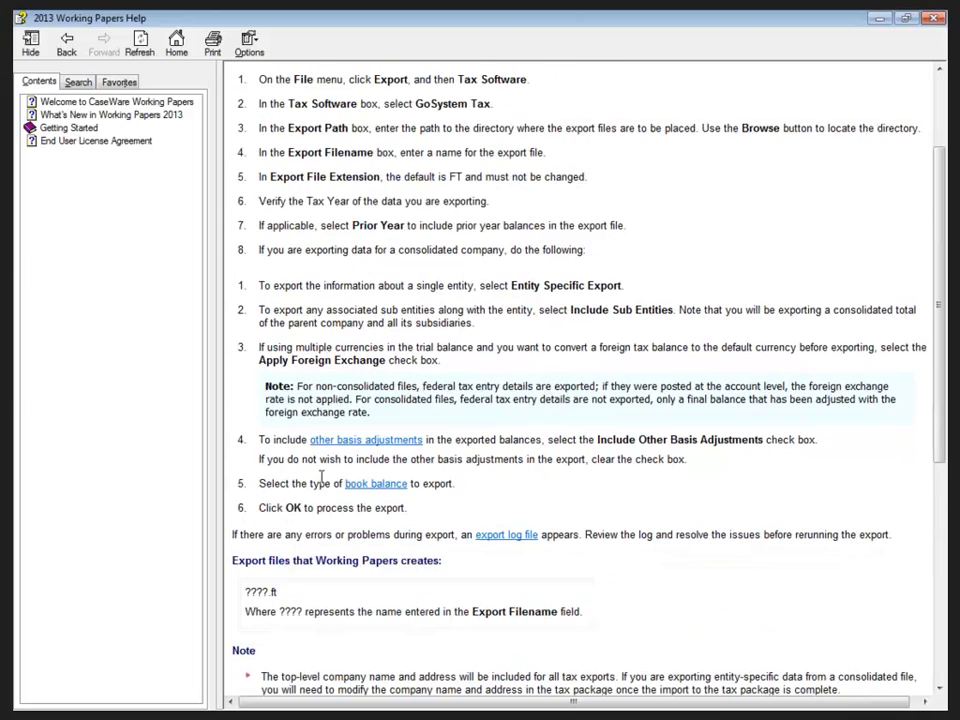
pyautogui.scroll(-3)
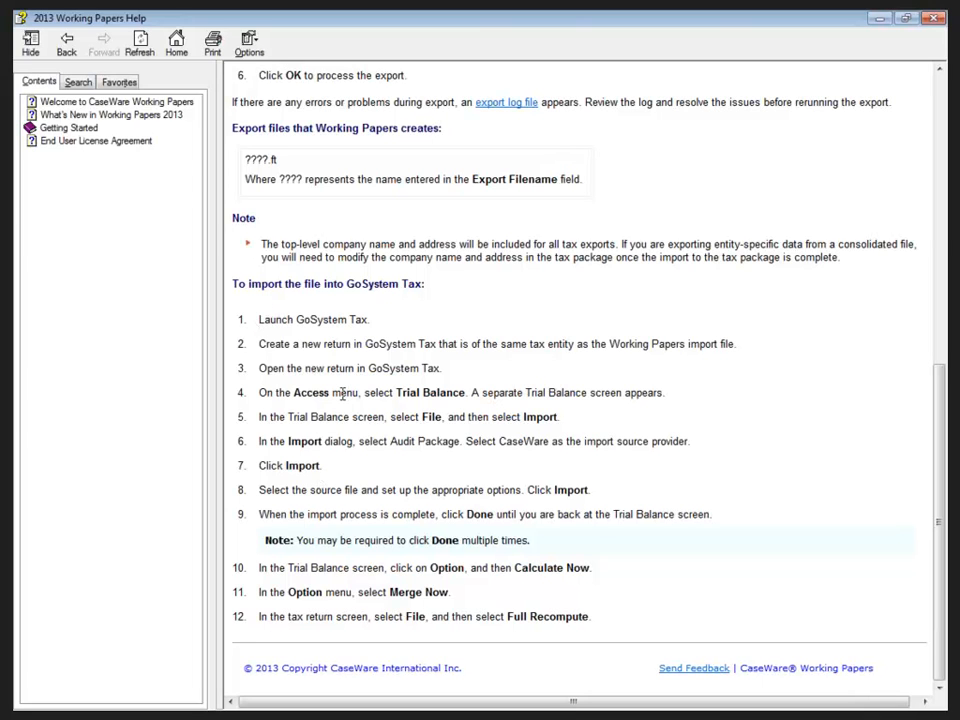
pyautogui.moveTo(325, 483)
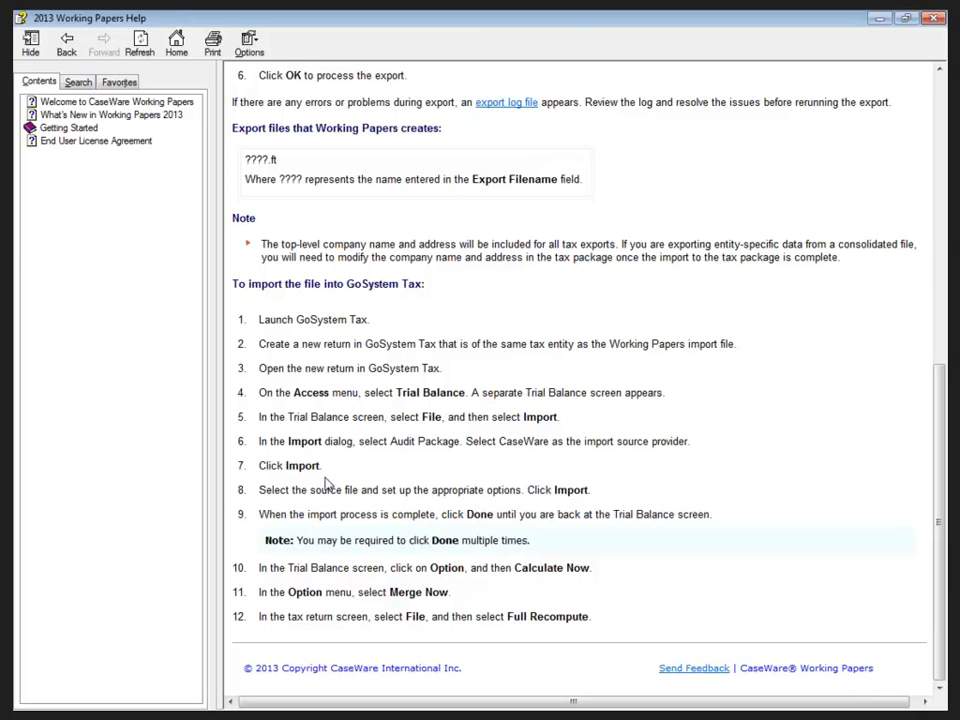
pyautogui.moveTo(595, 189)
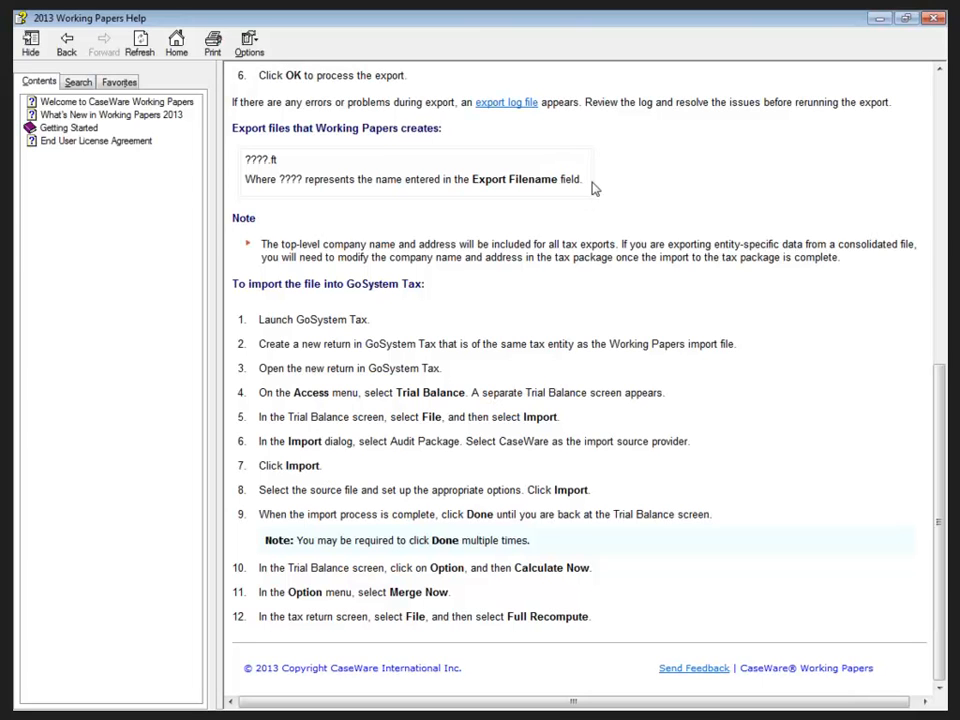
pyautogui.moveTo(943, 37)
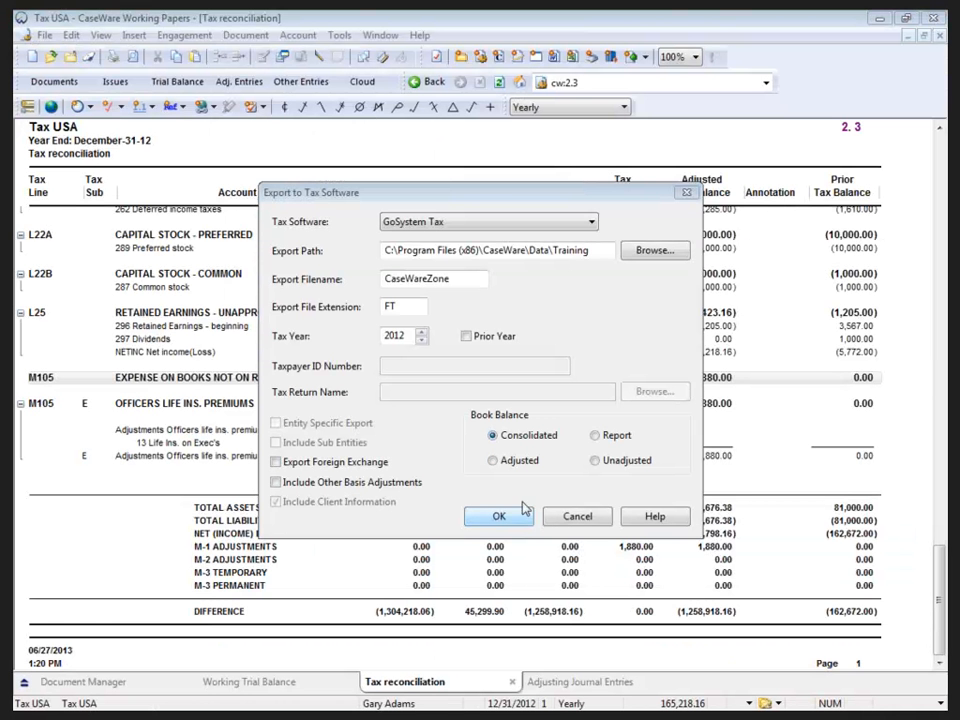
# - Run the GoSystem Tax export, confirm completion, and dismiss the log of four invalid-code accounts
pyautogui.click(499, 516)
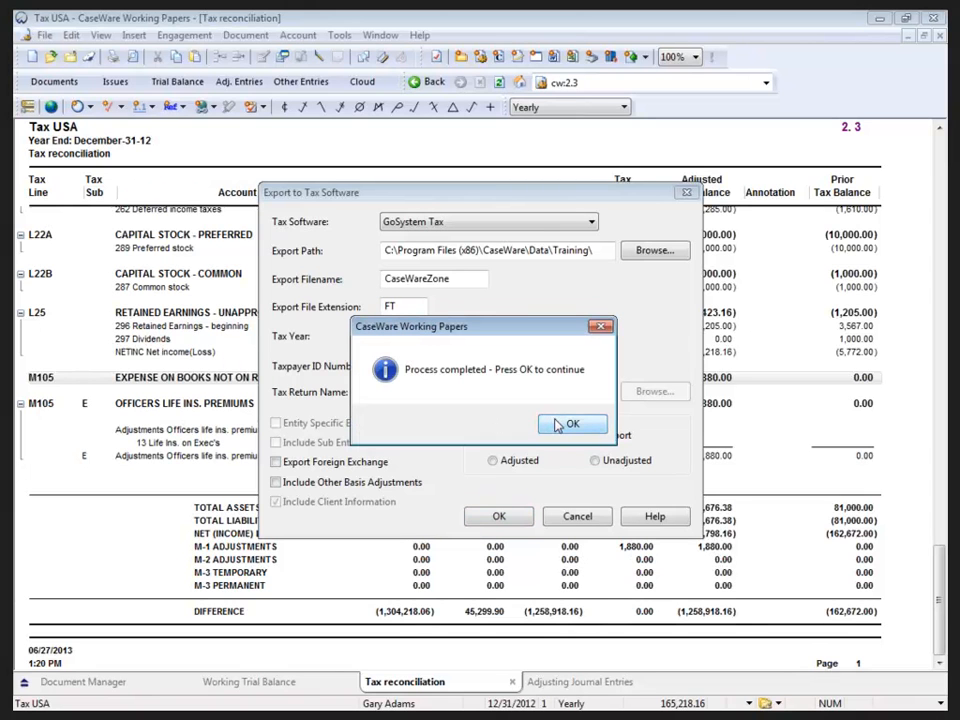
pyautogui.click(572, 424)
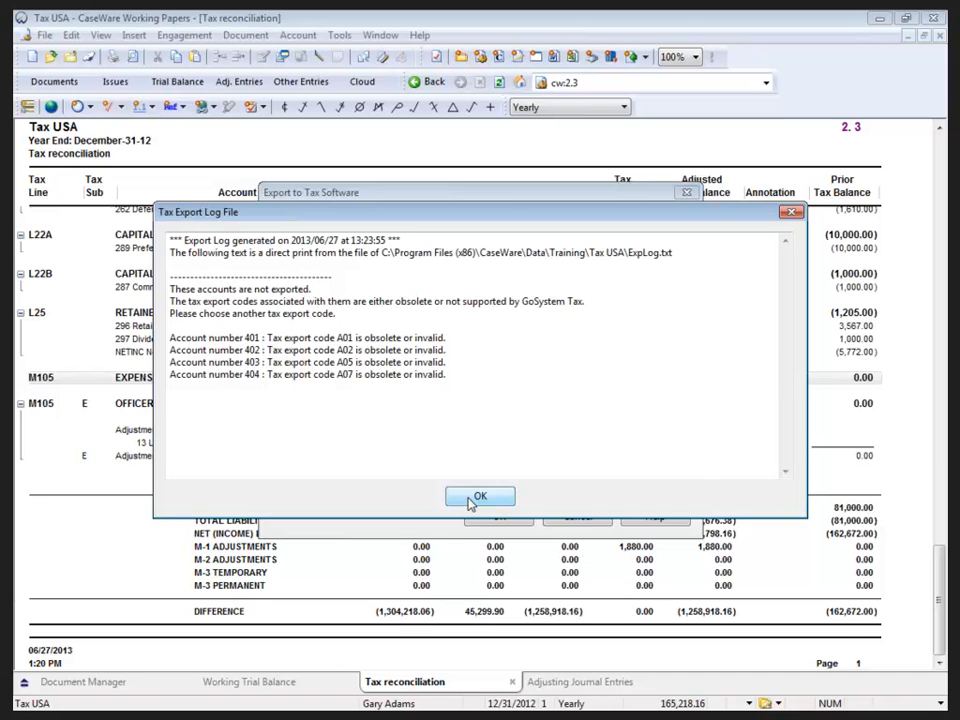
pyautogui.click(480, 496)
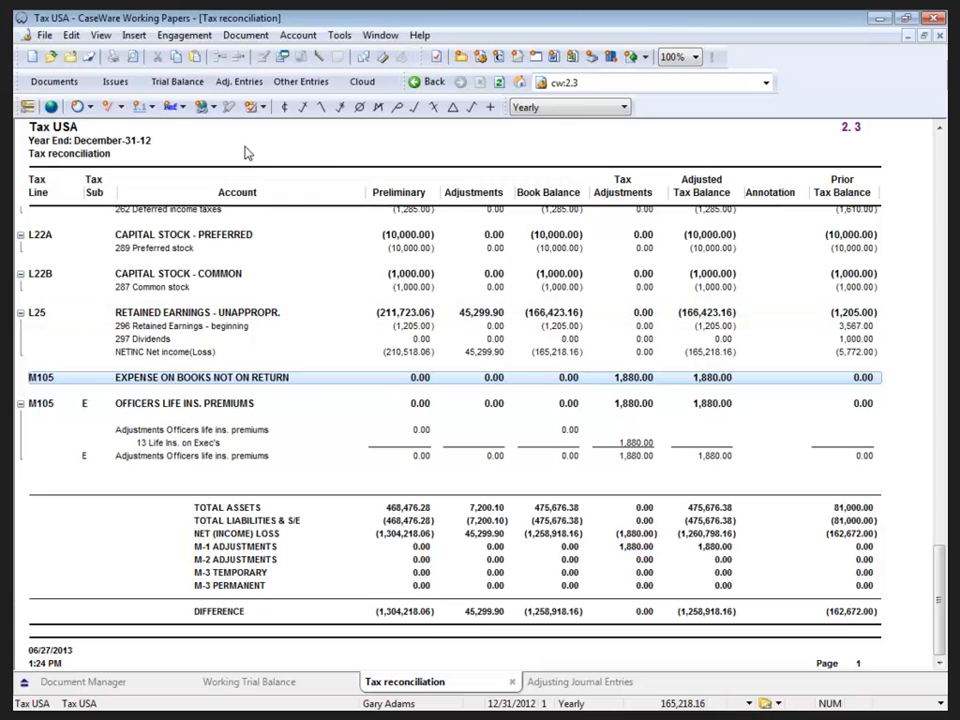
pyautogui.click(184, 35)
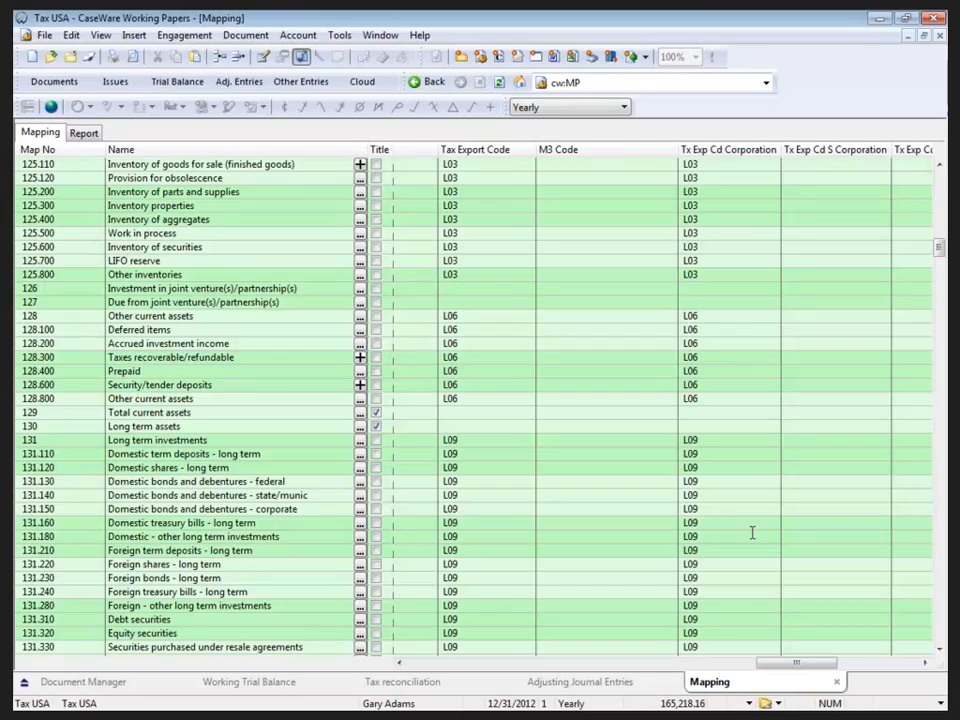
pyautogui.scroll(-3)
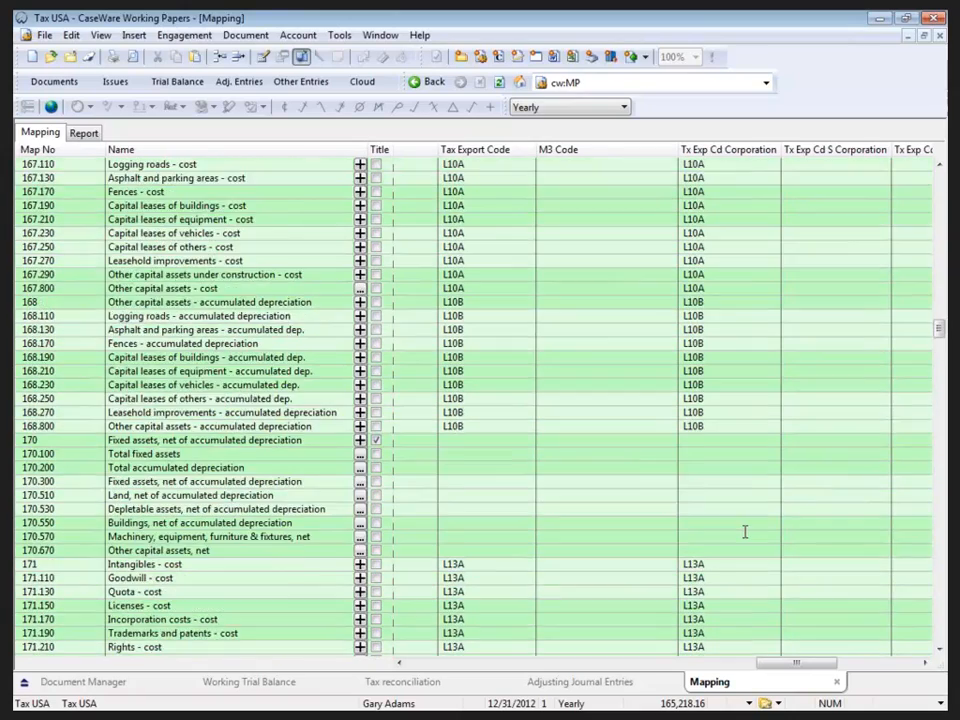
pyautogui.scroll(-3)
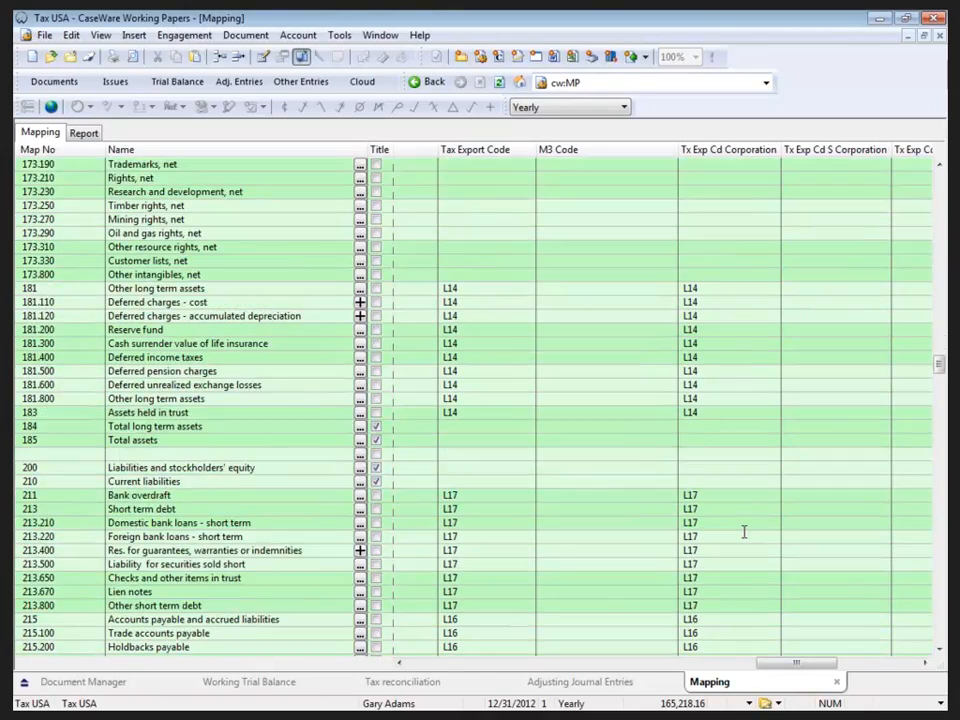
pyautogui.scroll(-3)
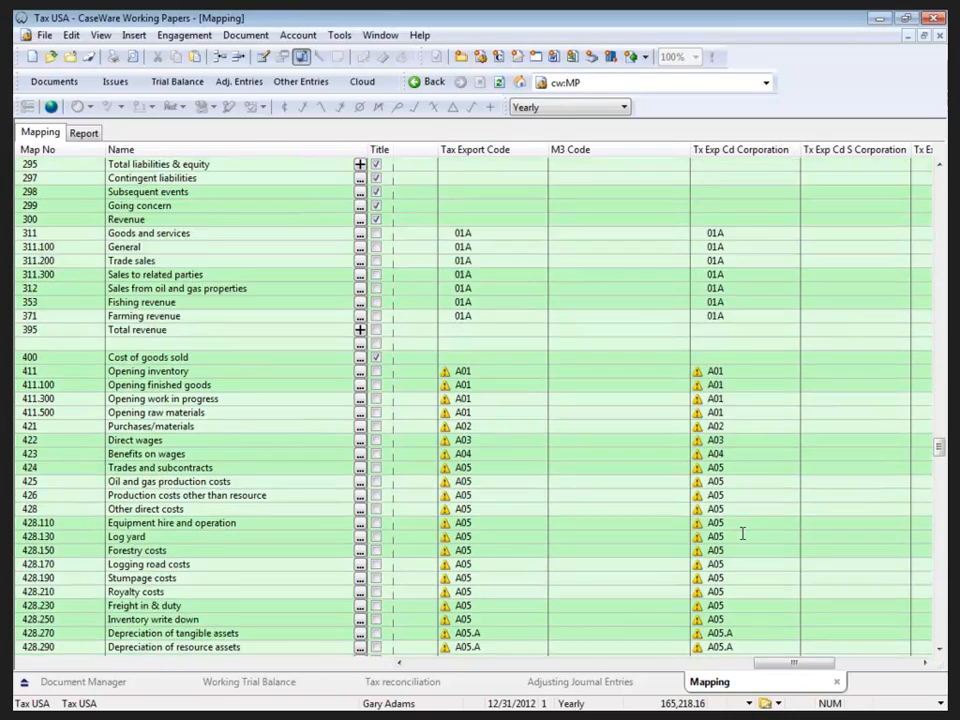
pyautogui.scroll(-3)
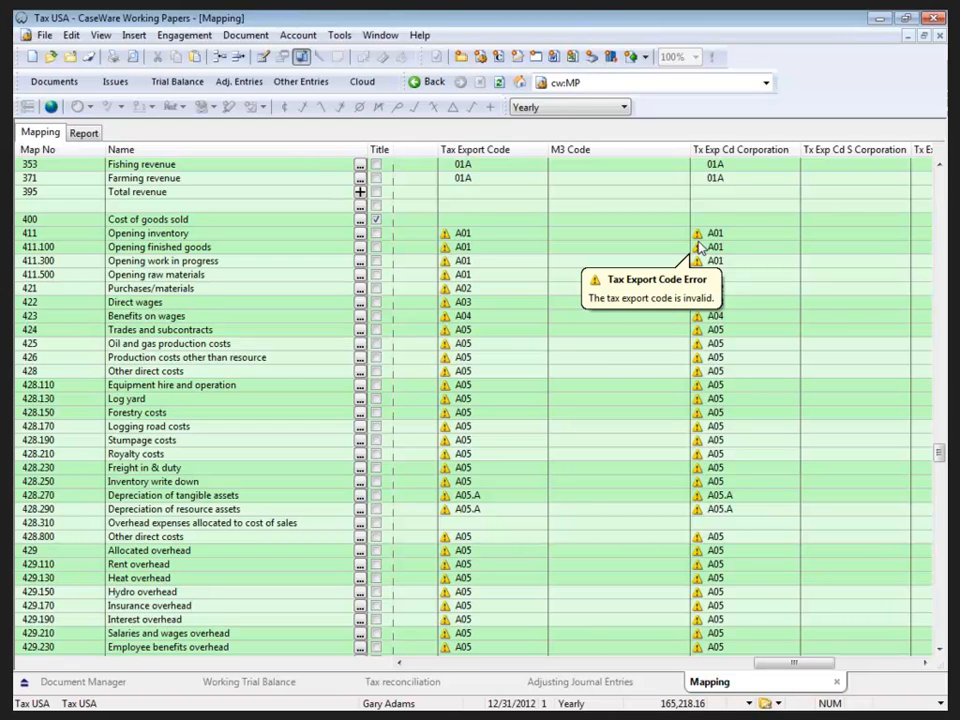
pyautogui.moveTo(751, 643)
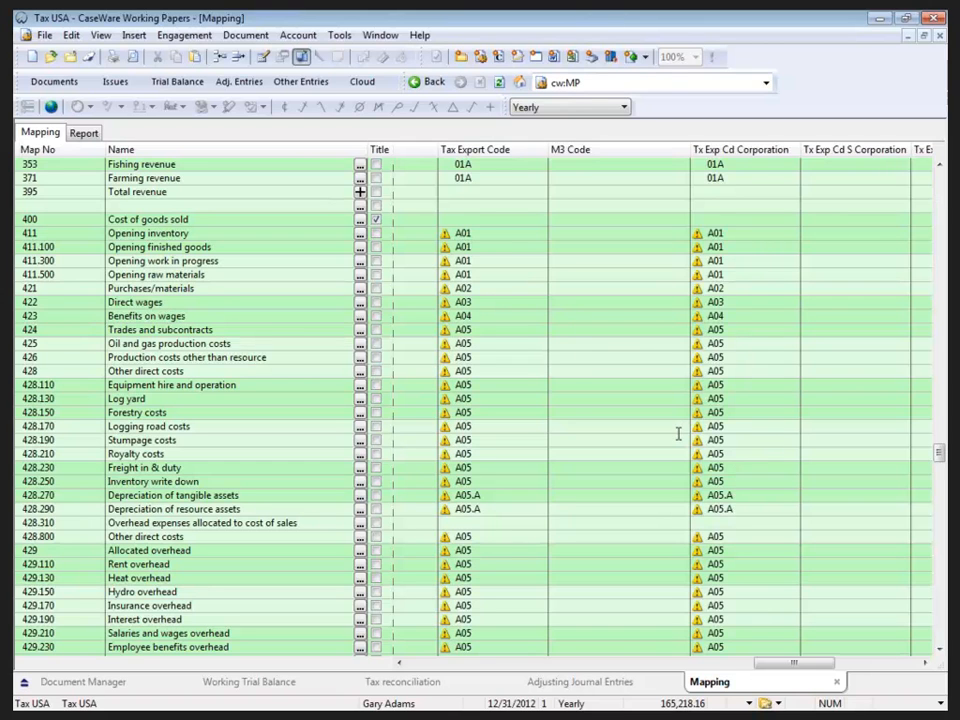
pyautogui.moveTo(587, 410)
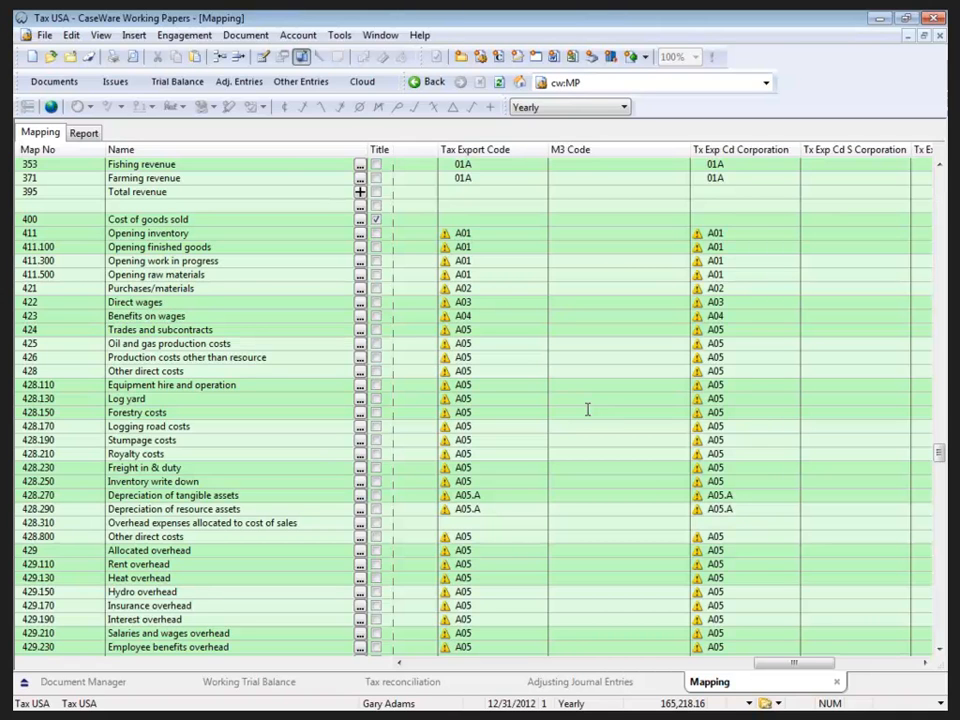
pyautogui.moveTo(537, 276)
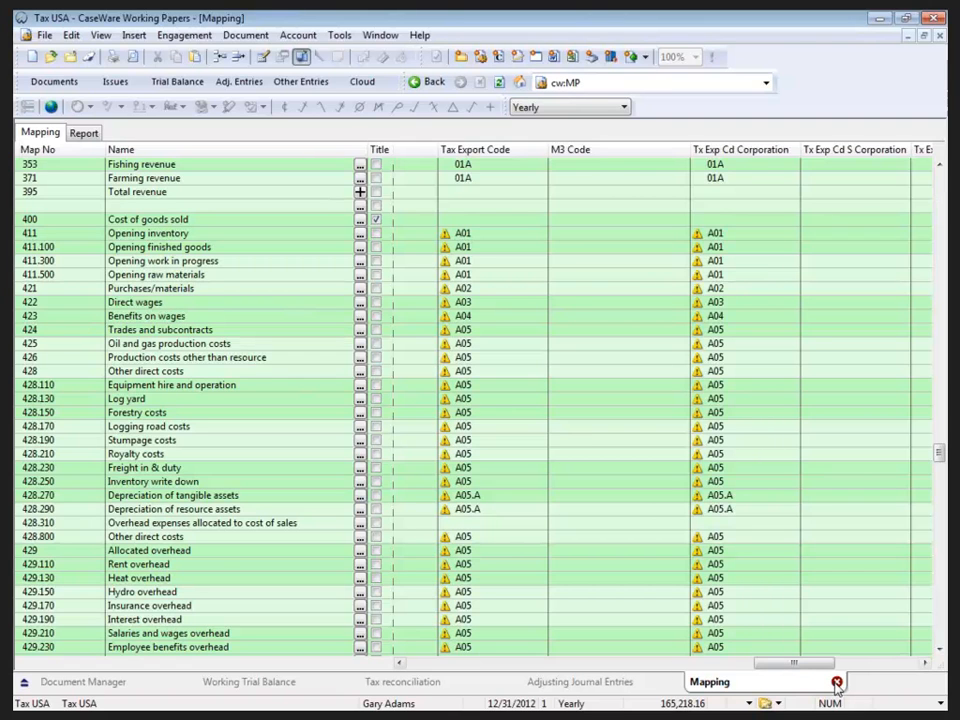
# - Close Mapping and browse in Notepad to CaseWareZone.FT in the CaseWare Training data folder
pyautogui.click(401, 681)
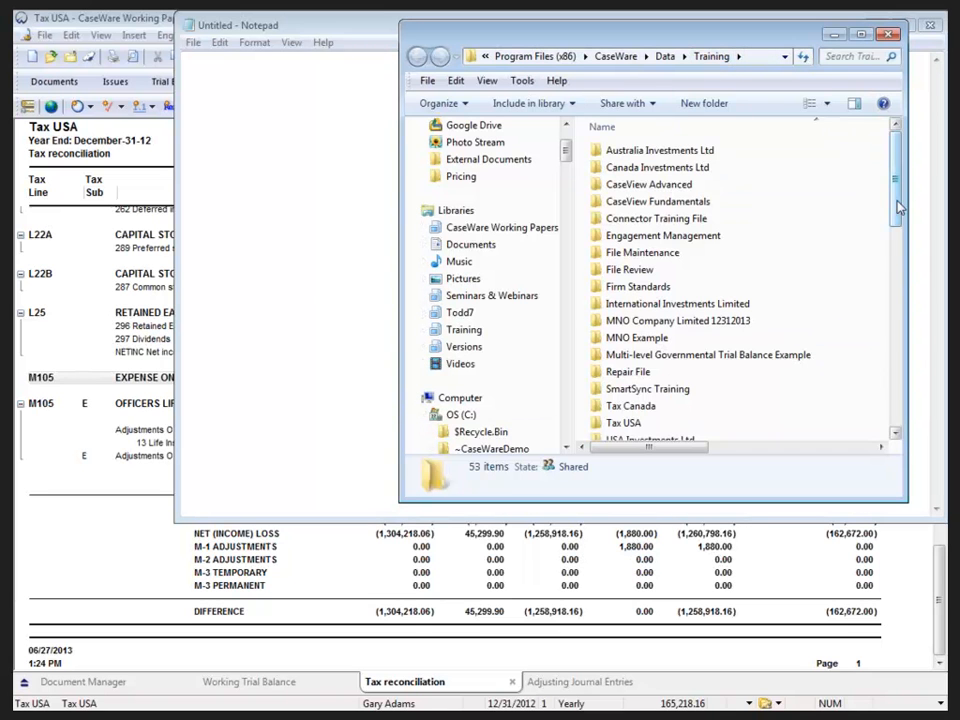
pyautogui.scroll(-3)
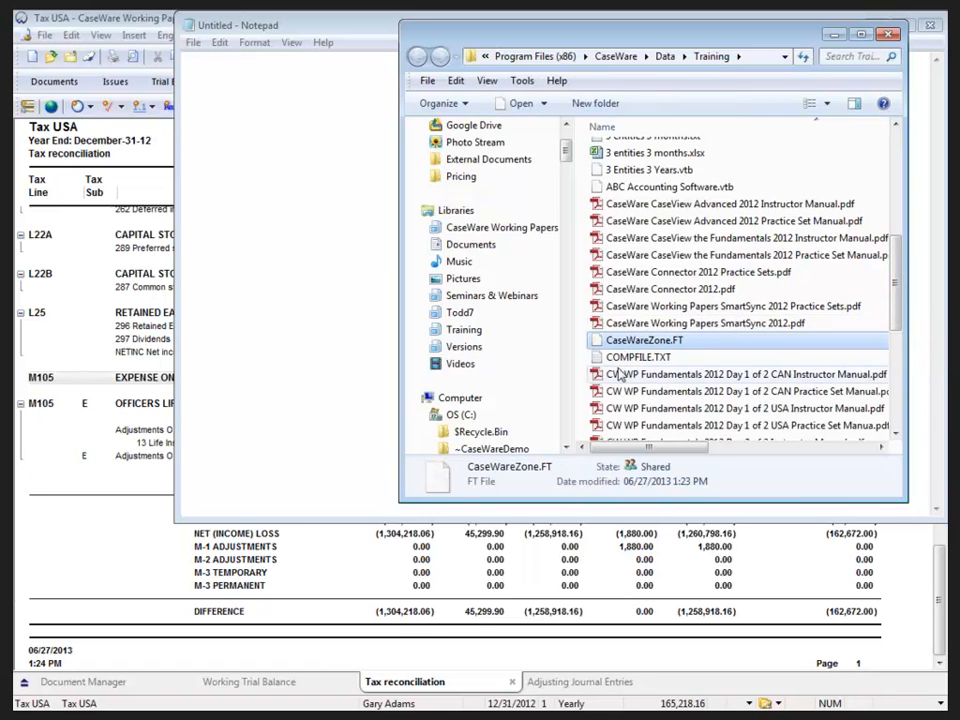
pyautogui.moveTo(668, 495)
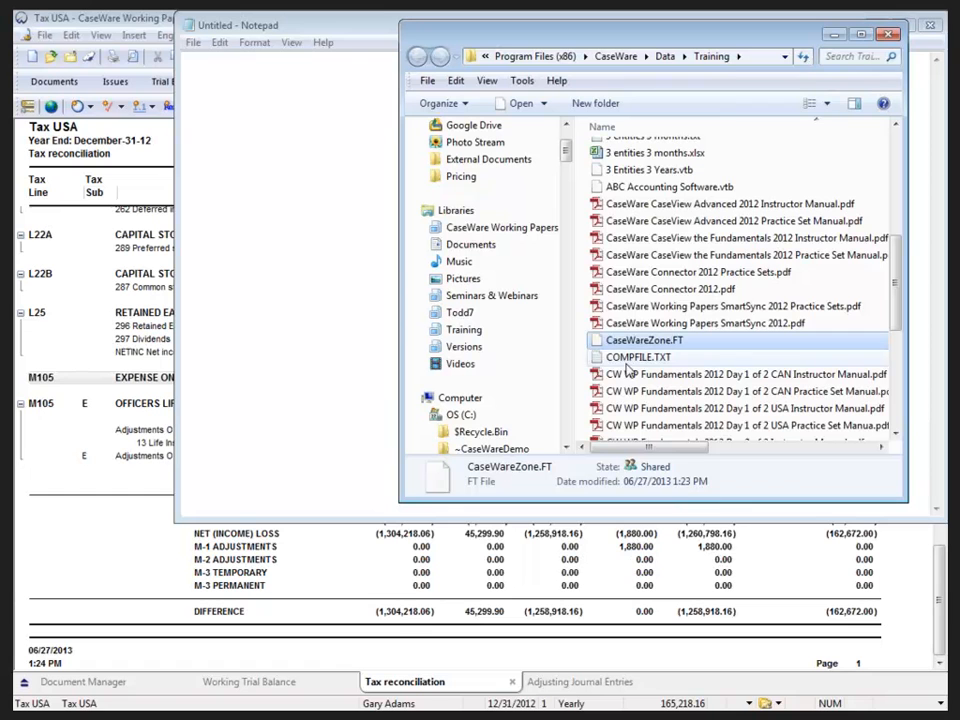
# - Open CaseWareZone.FT in Notepad to view its tax lines, amounts and M-1 entries
pyautogui.doubleClick(642, 340)
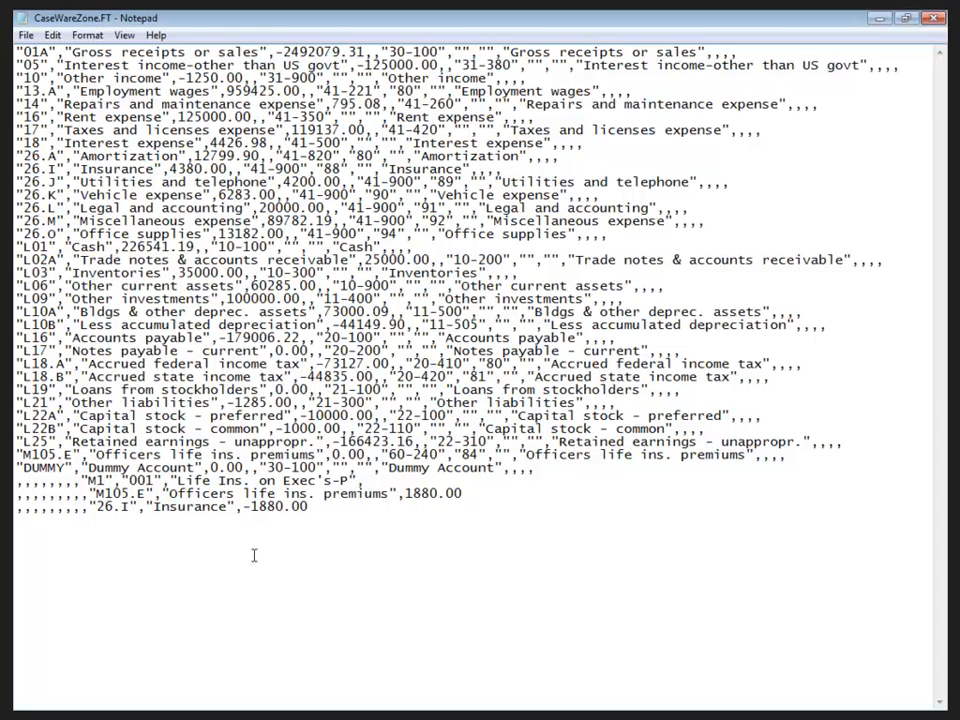
pyautogui.moveTo(246, 493)
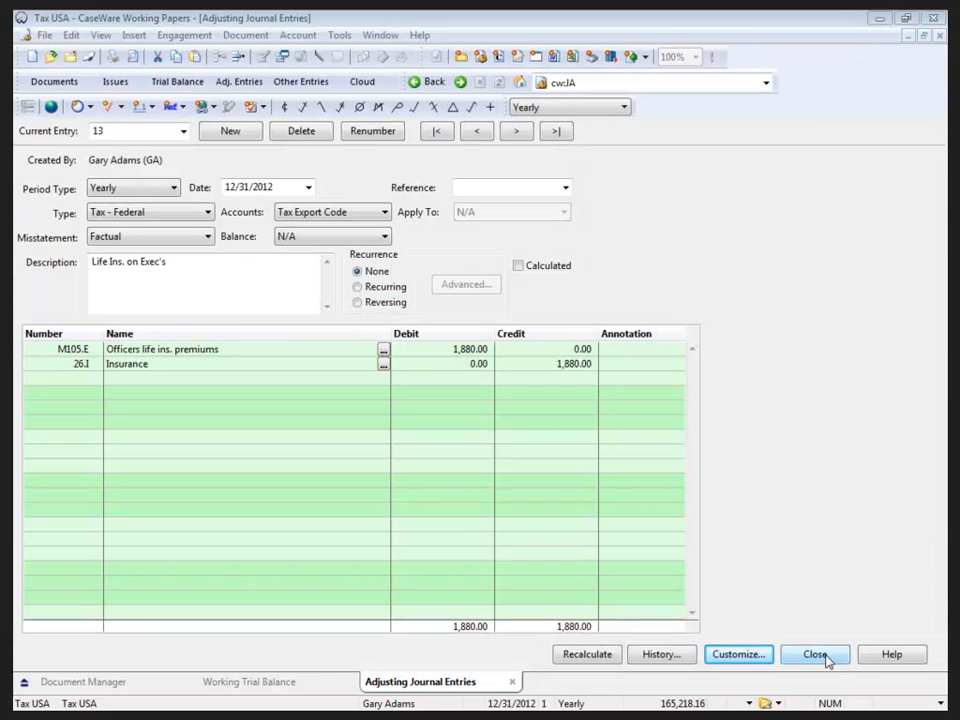
# - Close Adjusting Entries and confirm Corporation tax entity in Engagement Properties
pyautogui.click(815, 654)
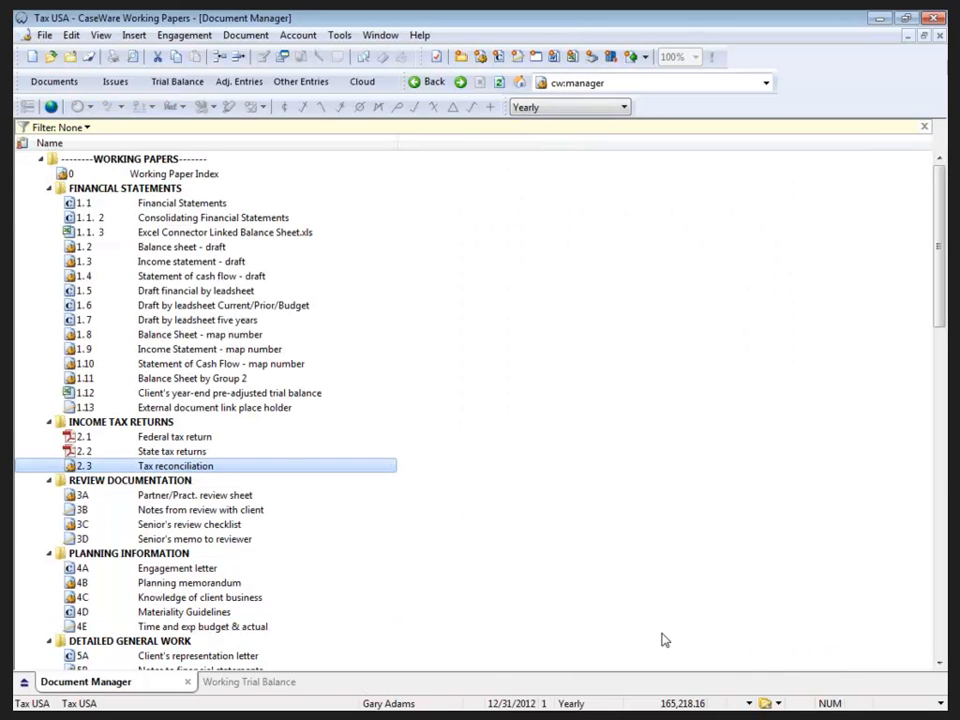
pyautogui.click(184, 35)
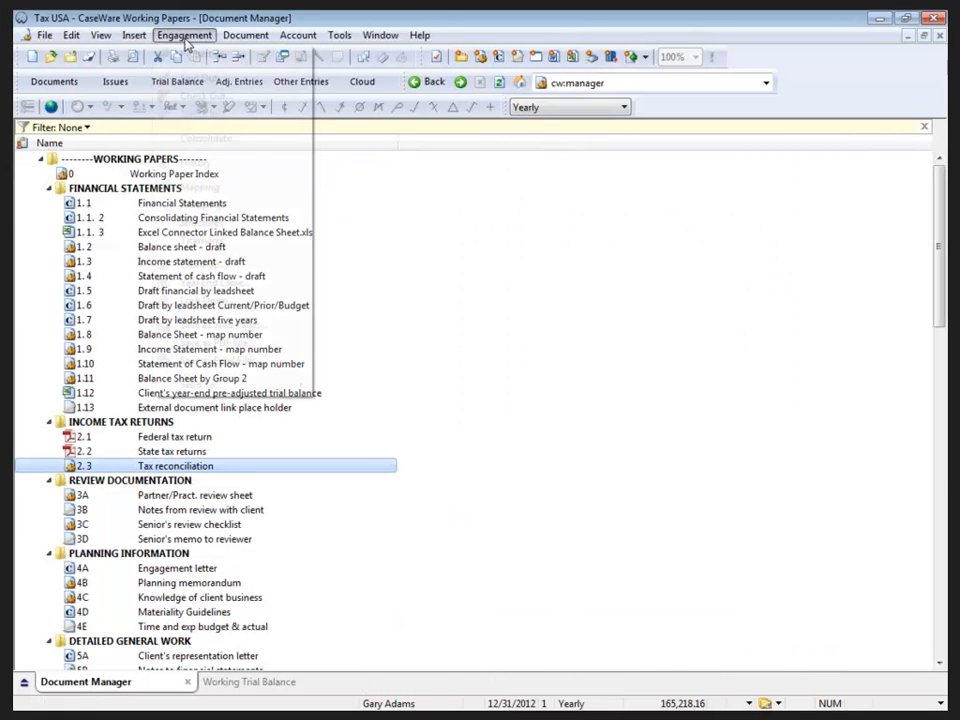
pyautogui.click(184, 35)
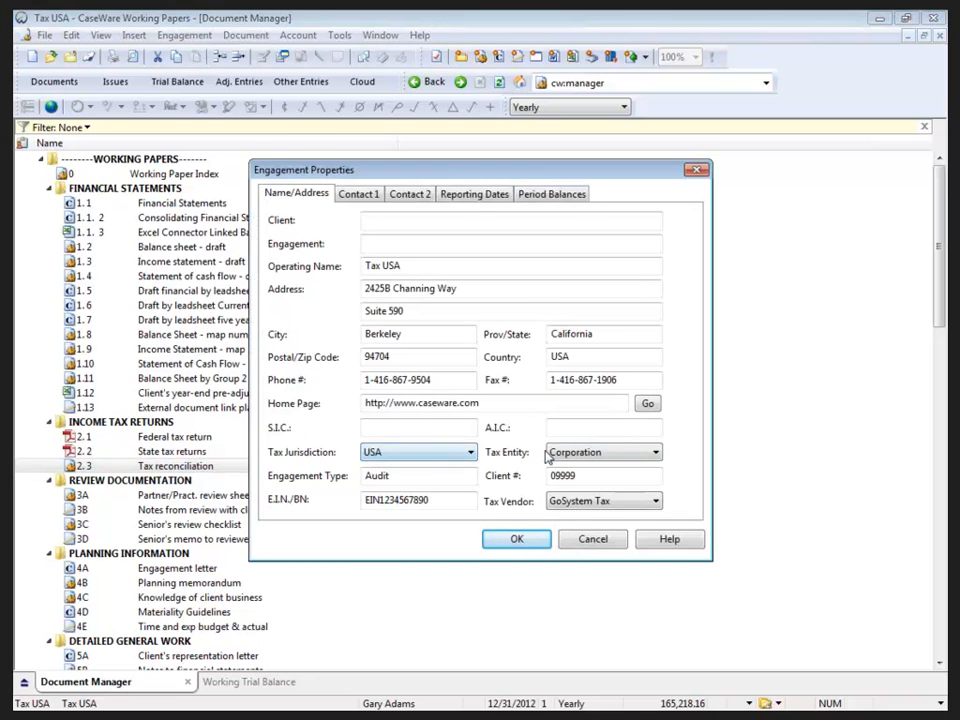
pyautogui.click(655, 452)
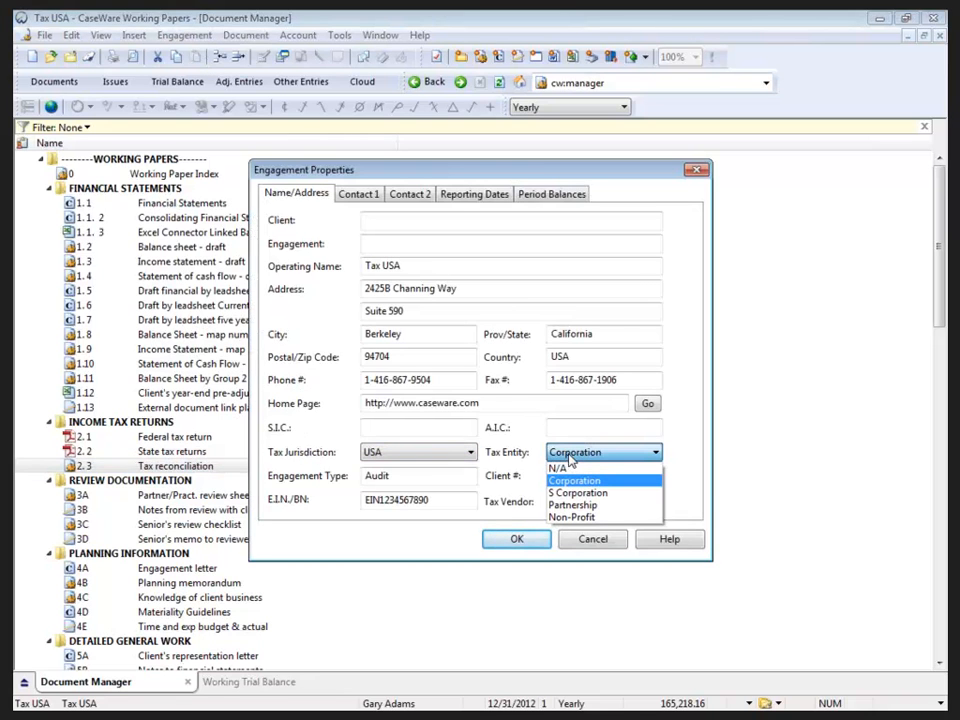
pyautogui.click(575, 481)
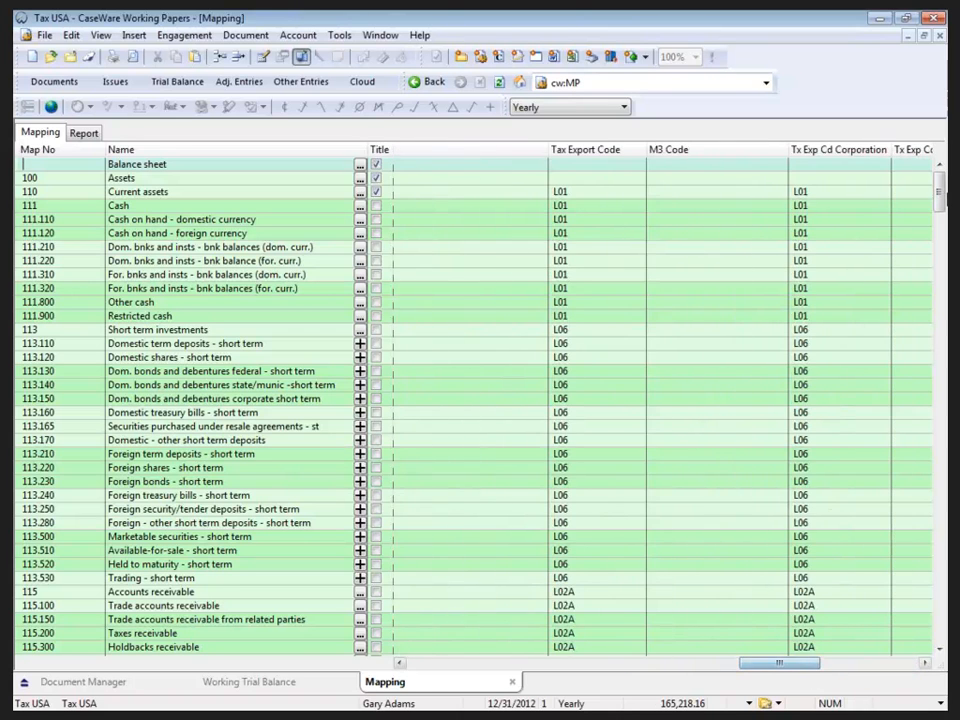
# - Scroll the Mapping document, then close it to return to the Document Manager
pyautogui.scroll(-3)
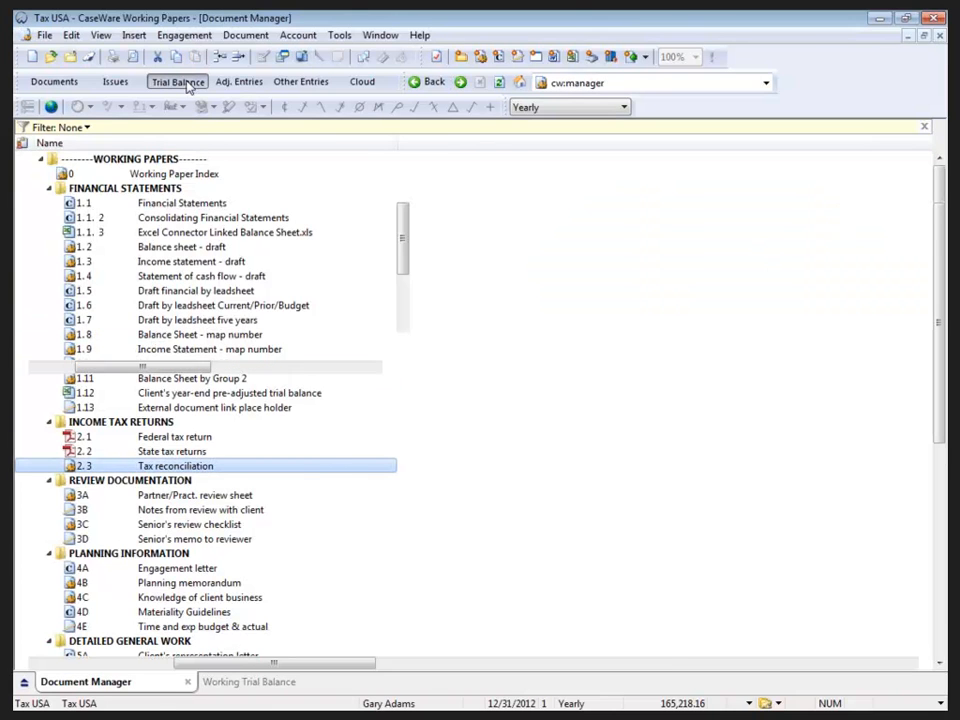
pyautogui.click(177, 81)
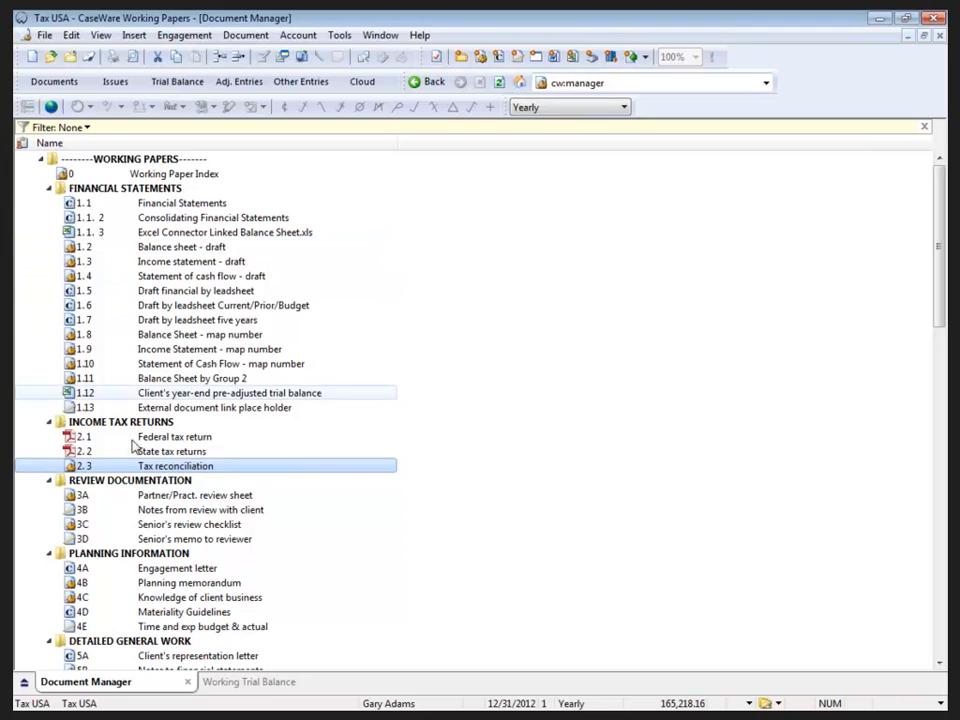
# - Review and close the document properties of 2.3 Tax reconciliation
pyautogui.rightClick(175, 466)
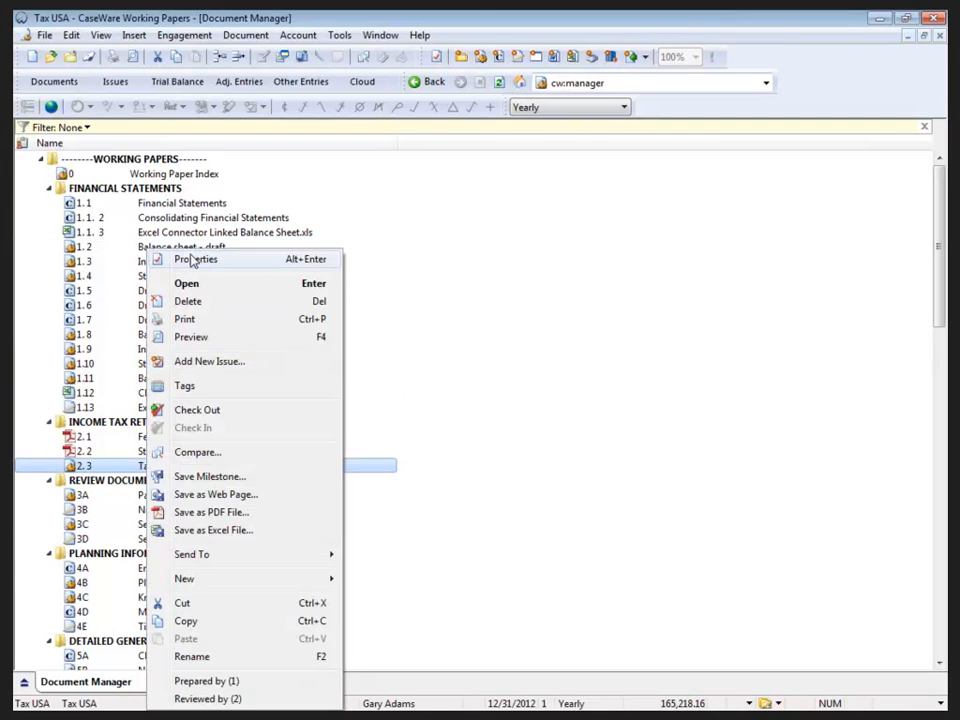
pyautogui.click(196, 259)
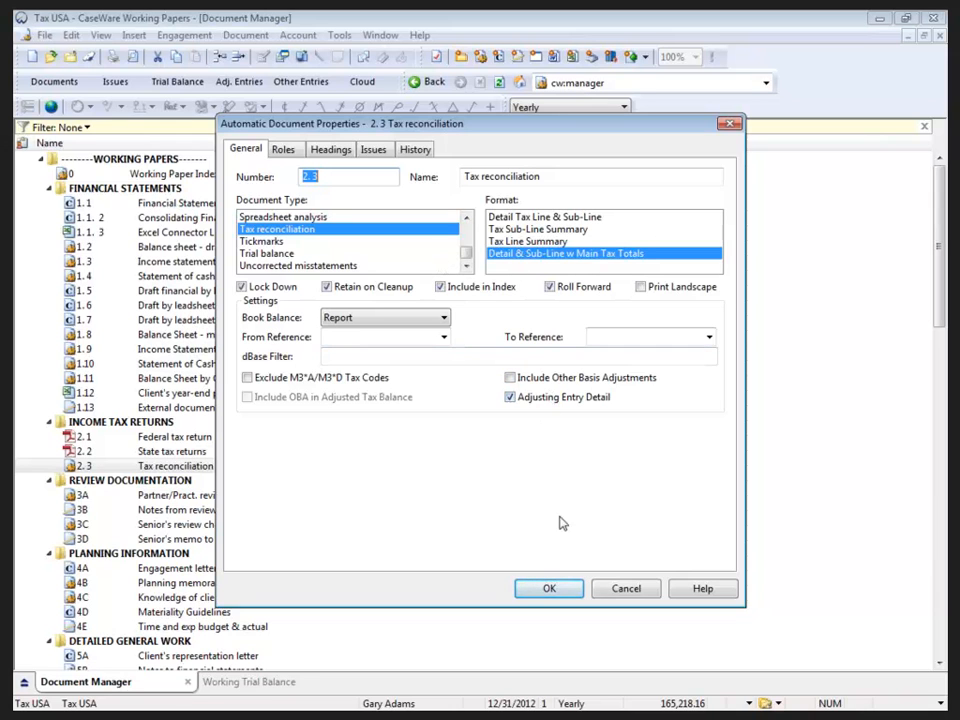
pyautogui.click(548, 588)
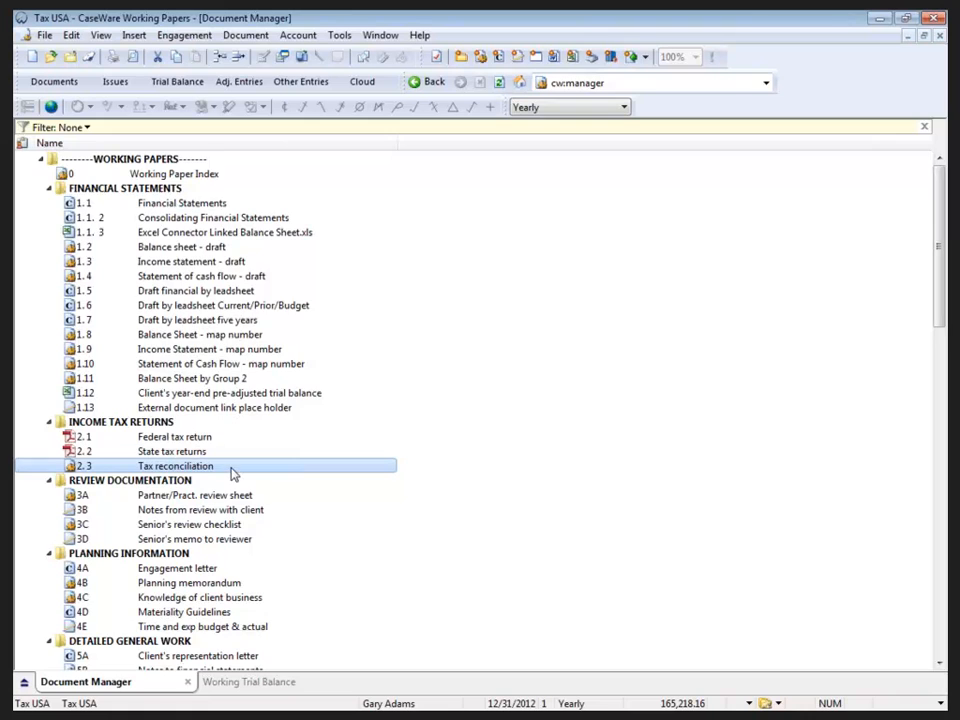
# - Open the Tax reconciliation, accept the column order, and load Adjusting Journal Entries
pyautogui.doubleClick(176, 466)
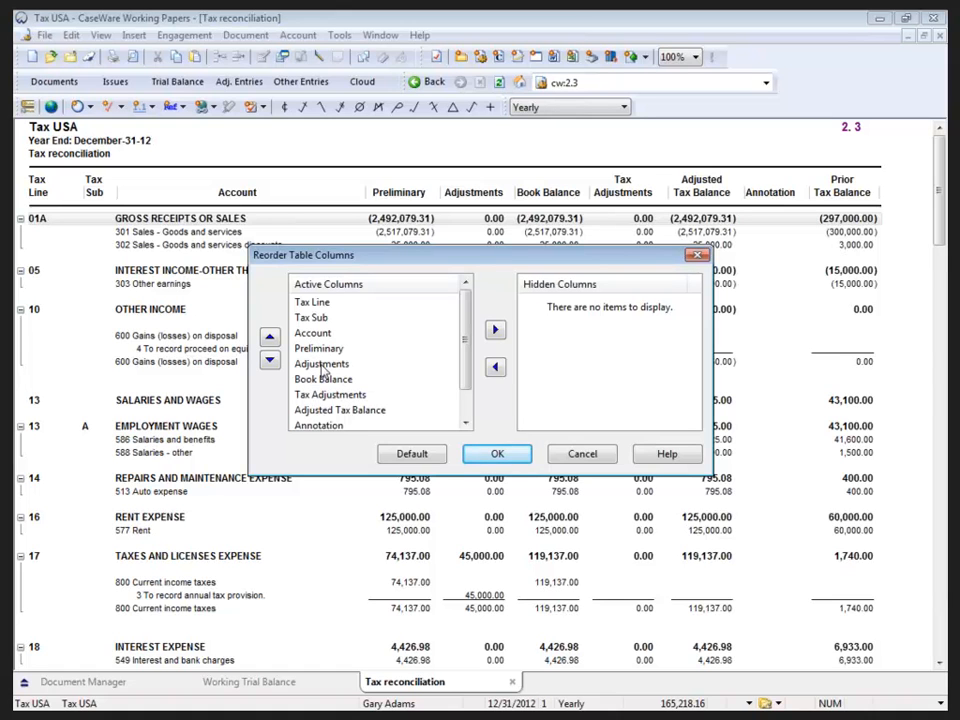
pyautogui.moveTo(318, 430)
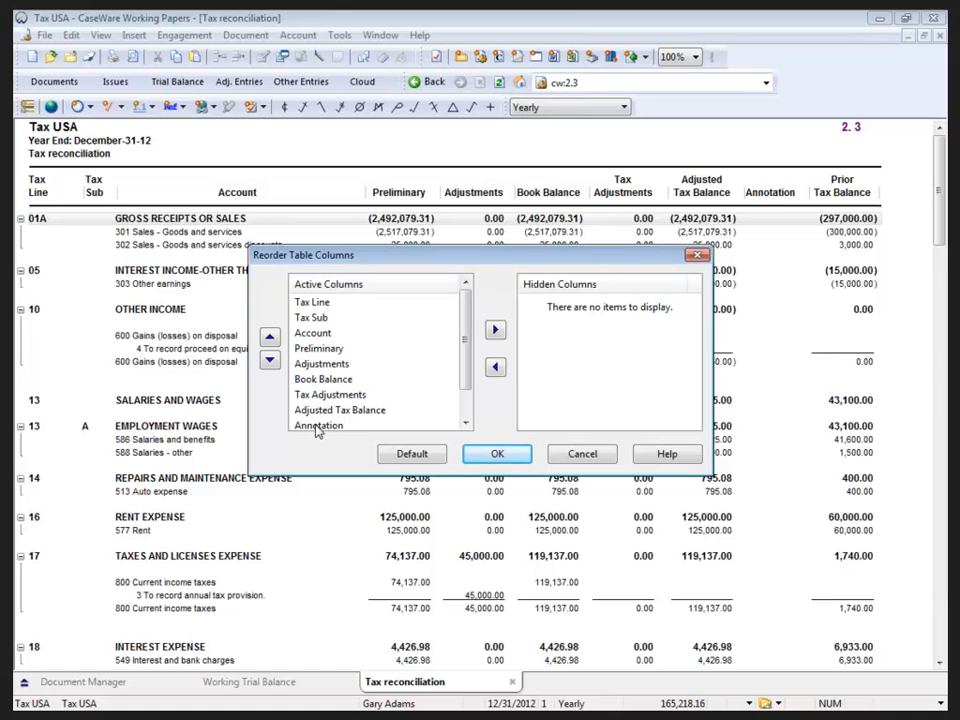
pyautogui.click(497, 453)
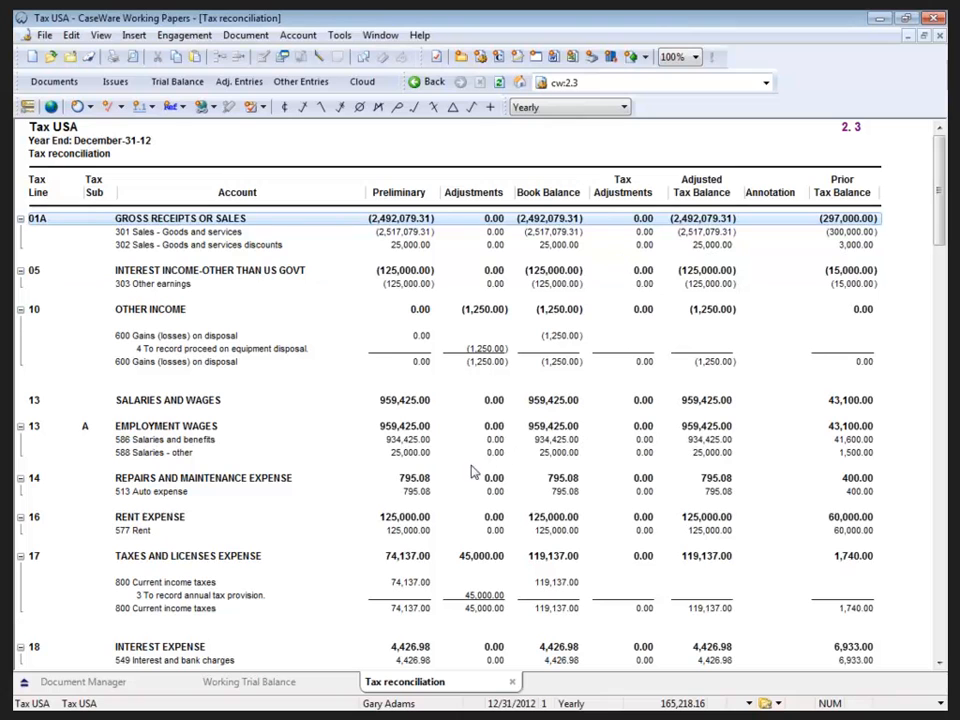
pyautogui.click(238, 81)
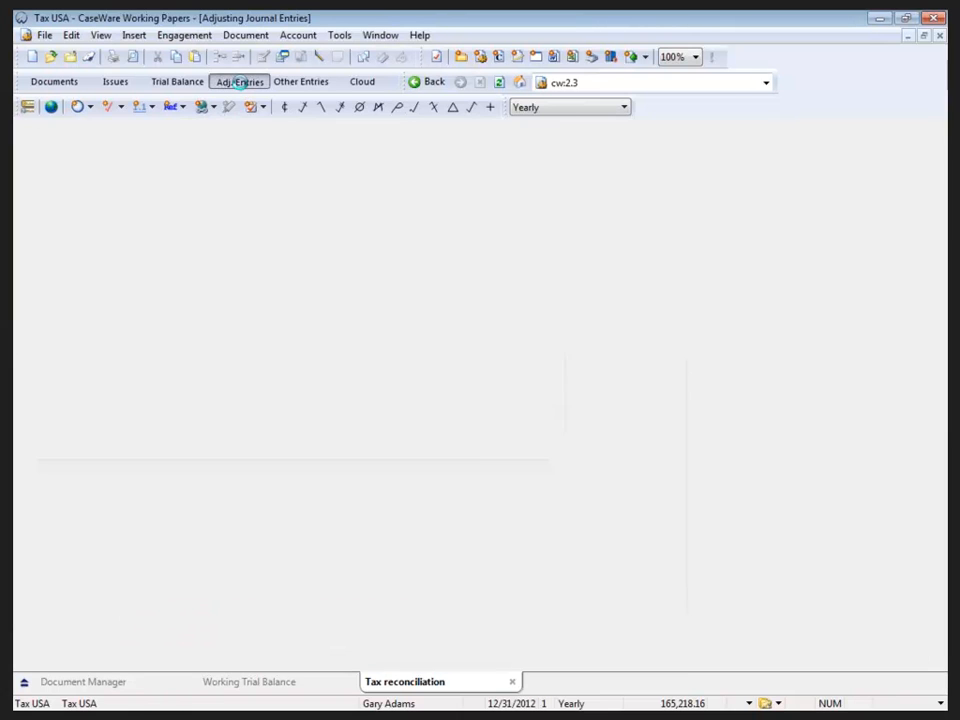
# - Advance Adjusting Journal Entries to entry 13, the 1,880.00 officers' life insurance adjustment
pyautogui.click(239, 82)
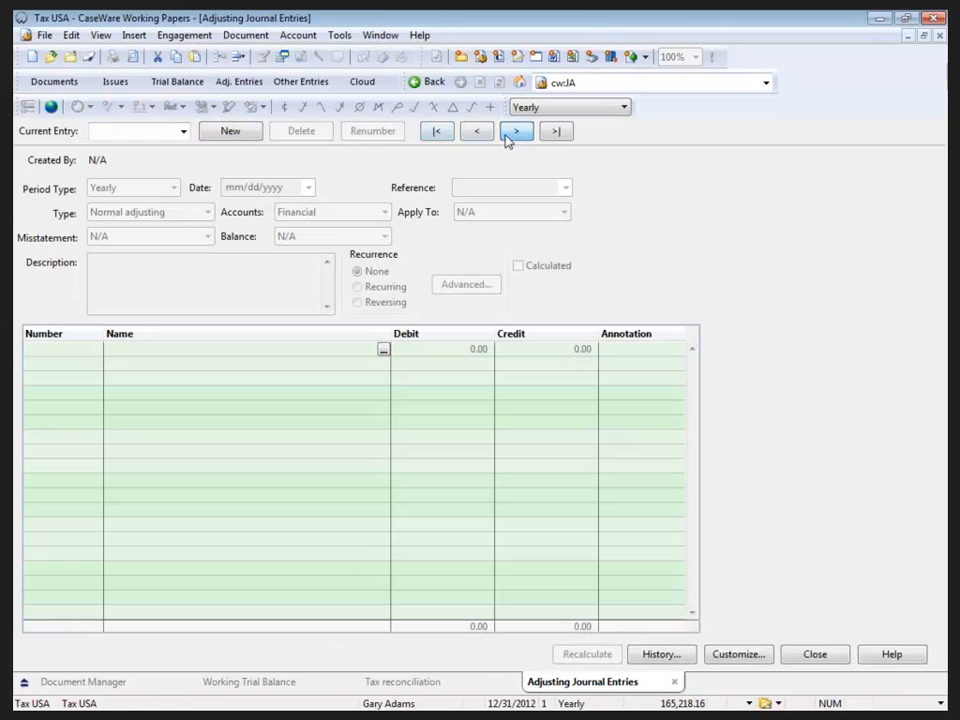
pyautogui.click(182, 131)
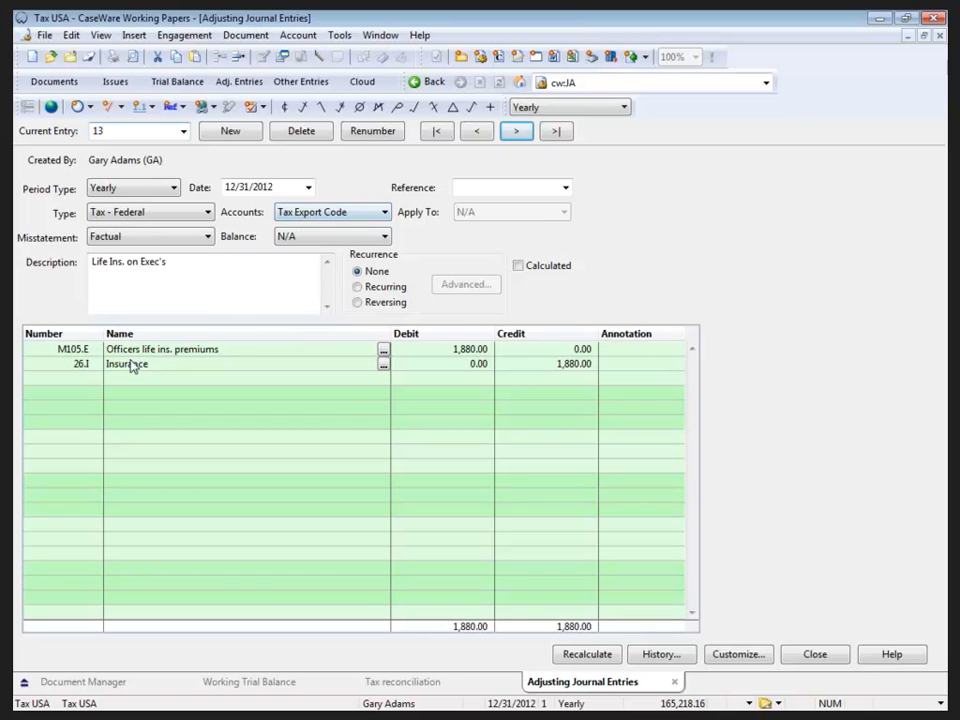
pyautogui.moveTo(557, 584)
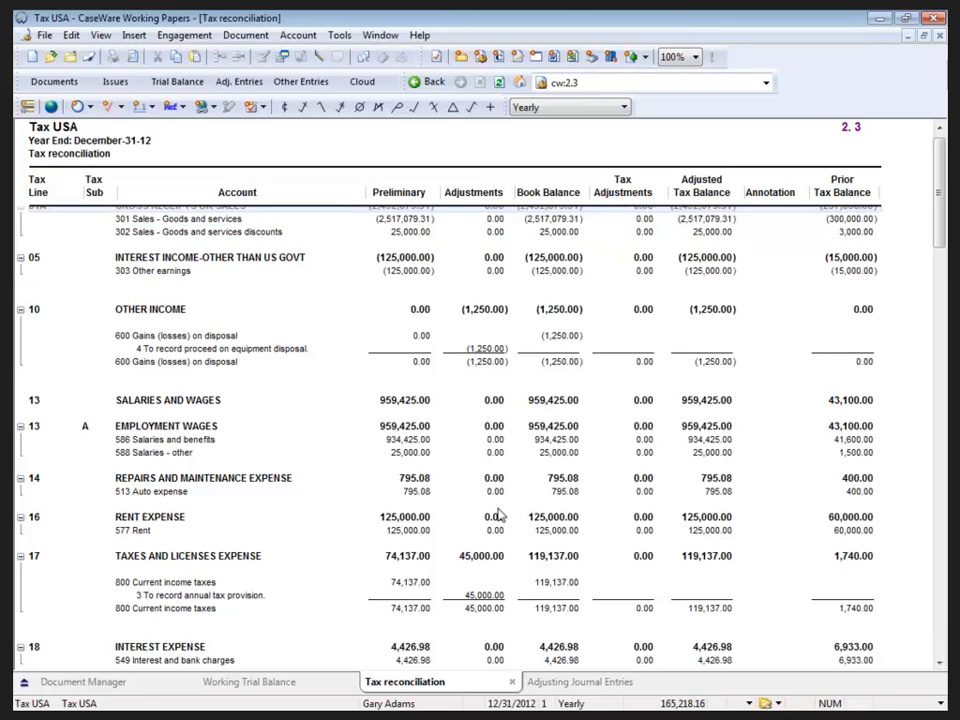
# - Scroll to the Insurance line, then reopen File > Export > Tax Software settings
pyautogui.scroll(-3)
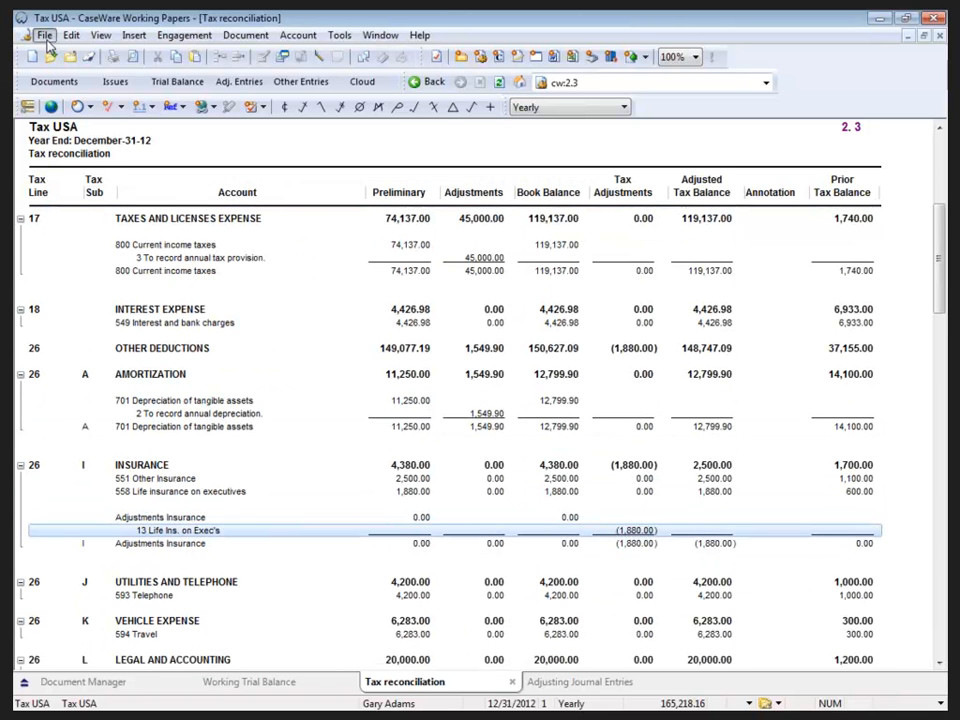
pyautogui.click(44, 35)
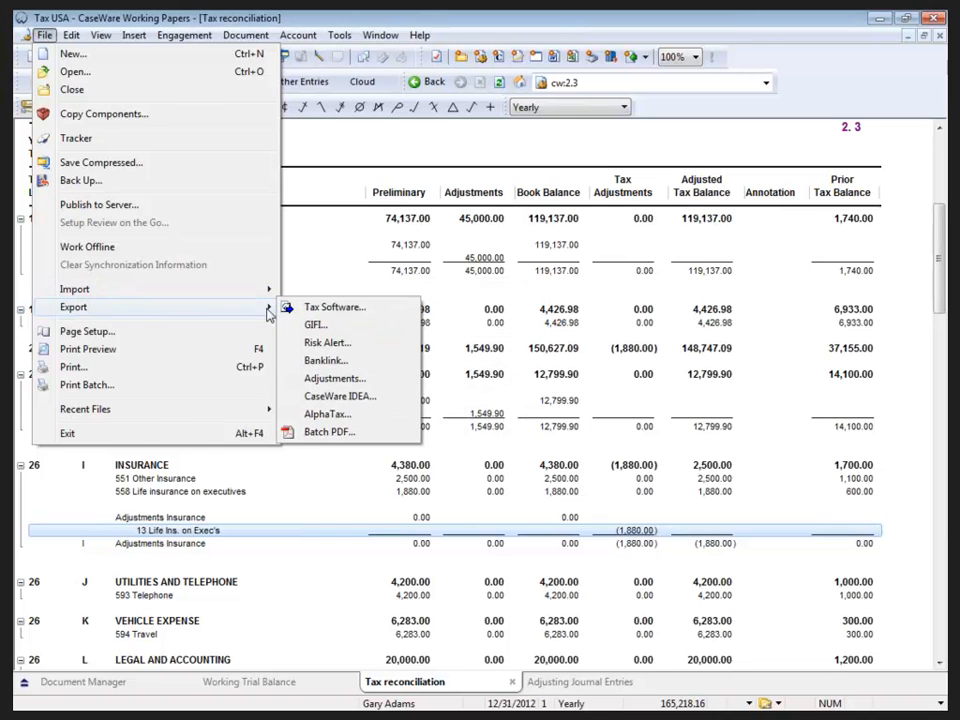
pyautogui.click(334, 306)
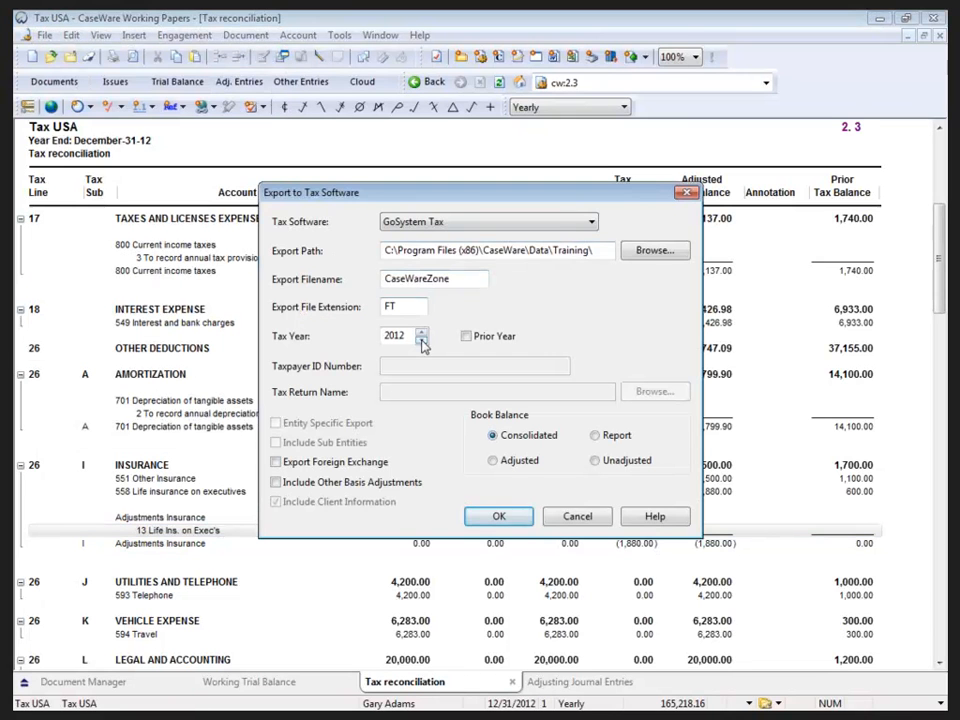